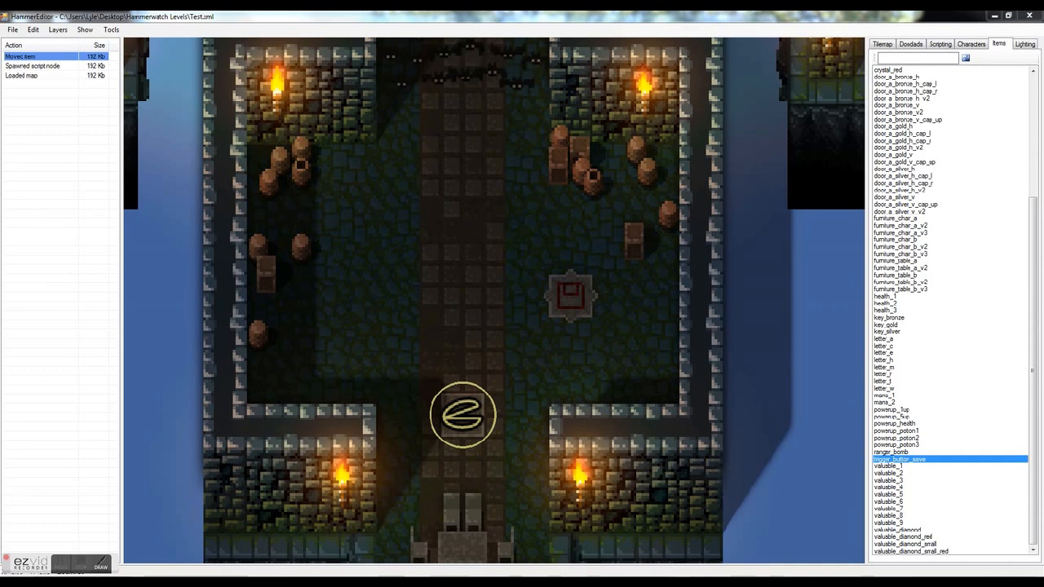
pyautogui.moveTo(348, 234)
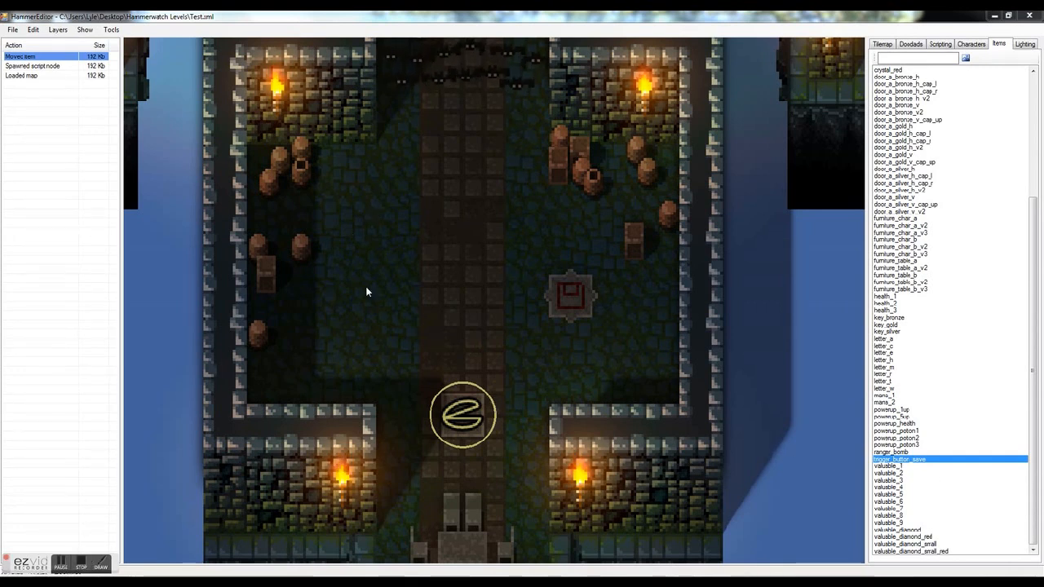
pyautogui.moveTo(758, 307)
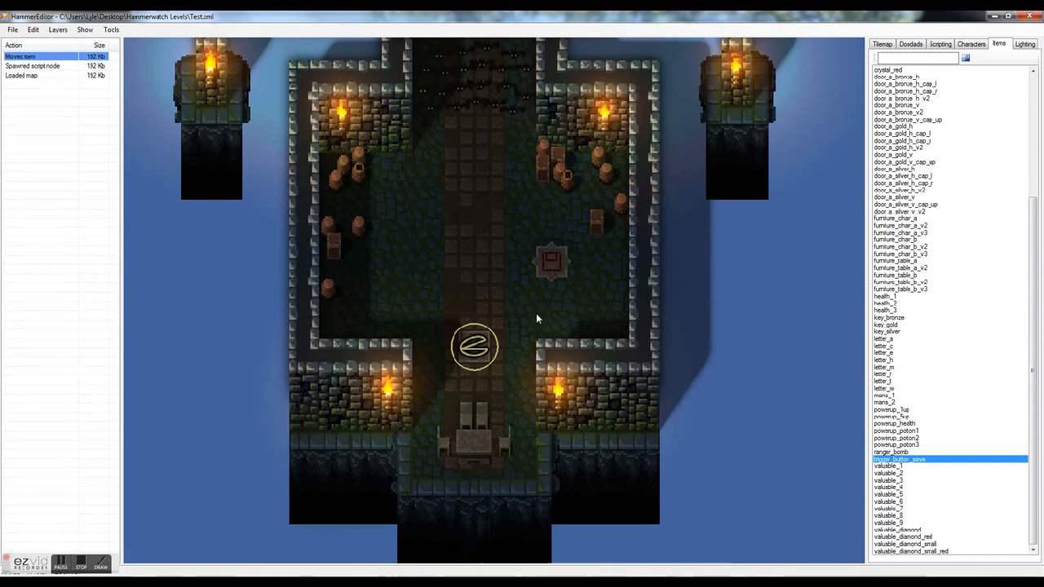
# Place a script node in the courtyard, then browse between the Scripting and placeable-item lists.
pyautogui.click(940, 42)
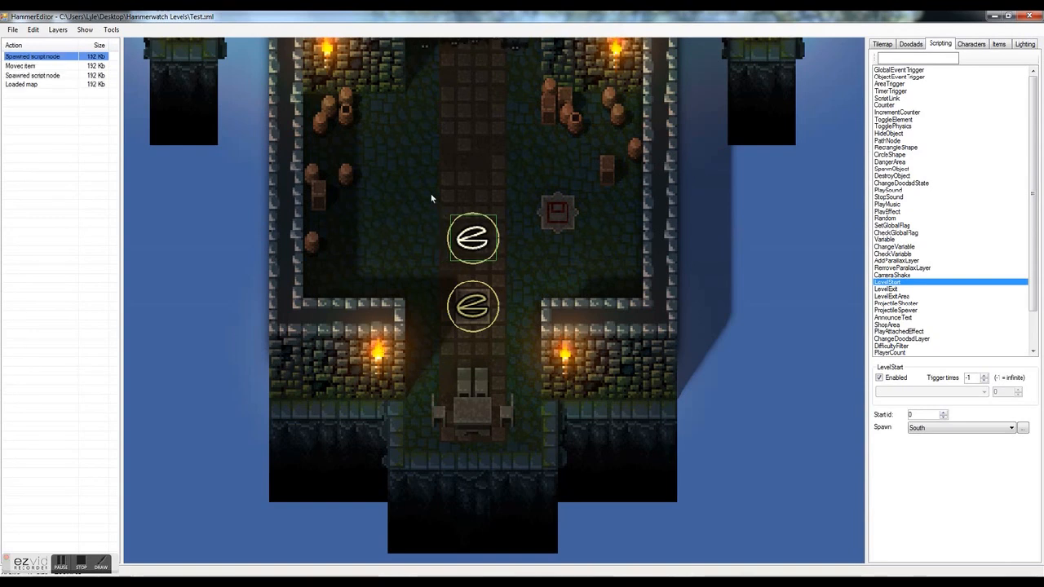
pyautogui.moveTo(493, 254)
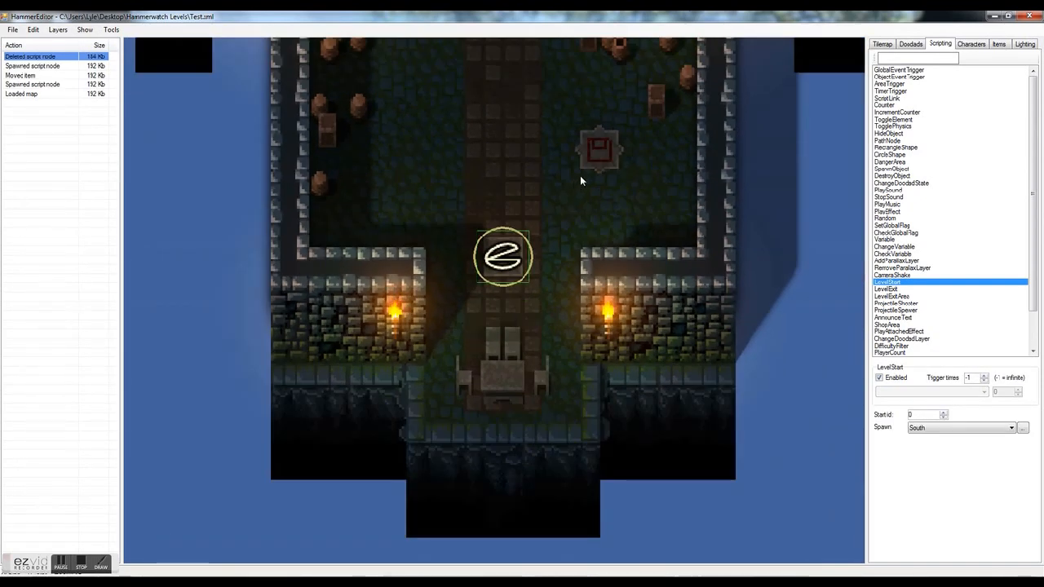
pyautogui.click(998, 44)
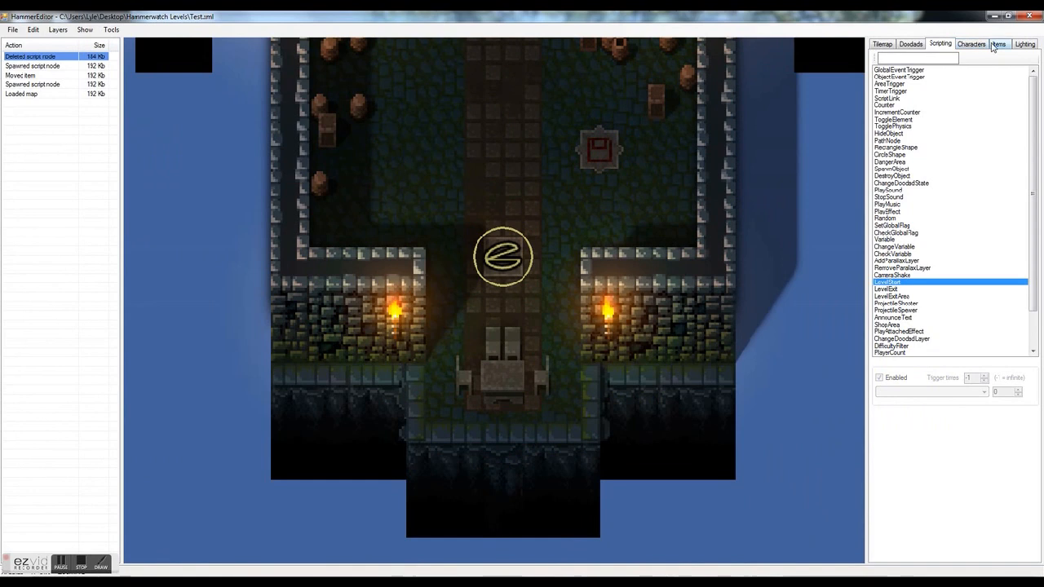
pyautogui.click(998, 43)
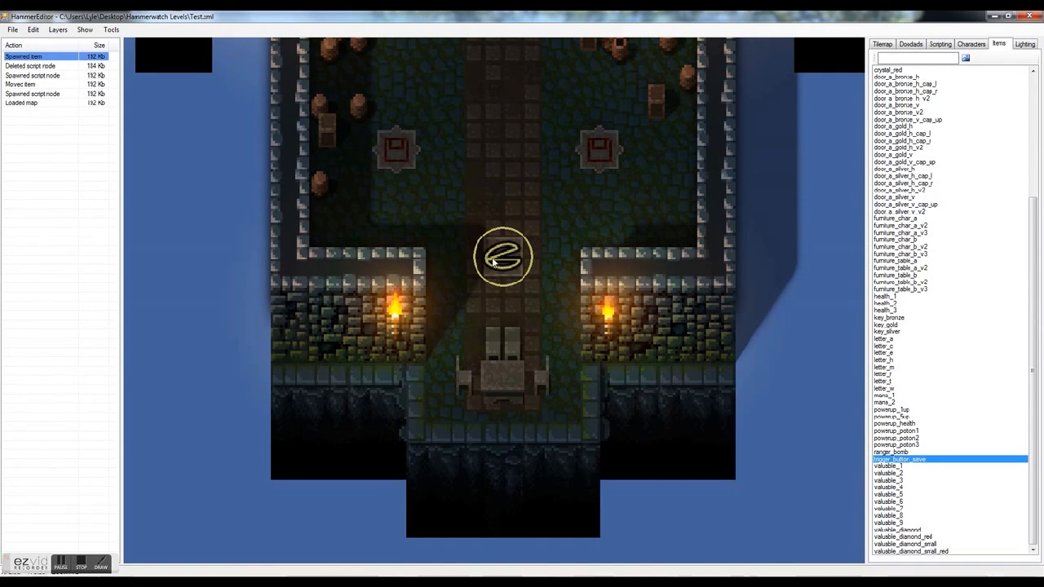
pyautogui.click(940, 43)
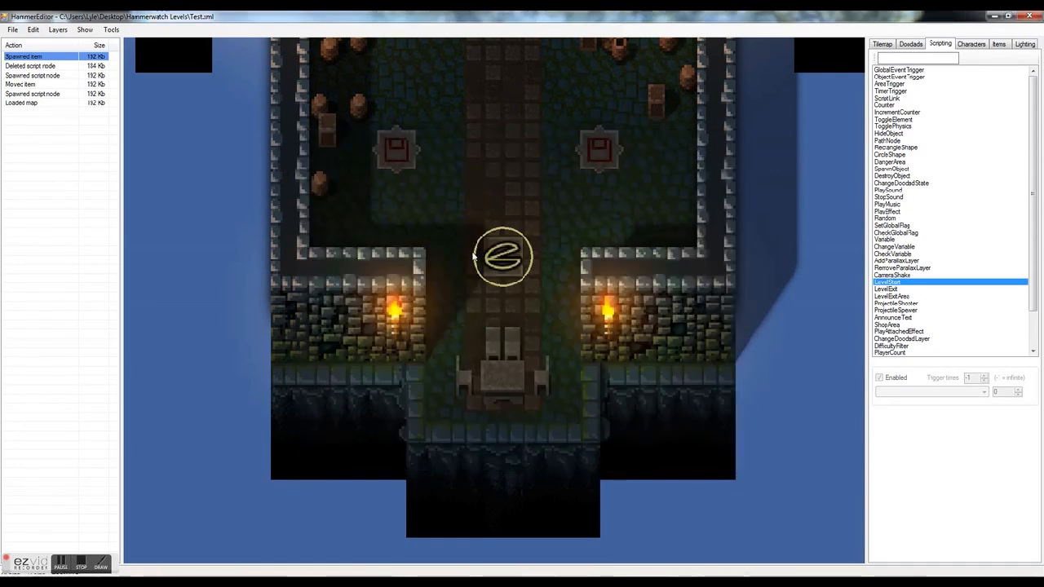
pyautogui.moveTo(372, 150)
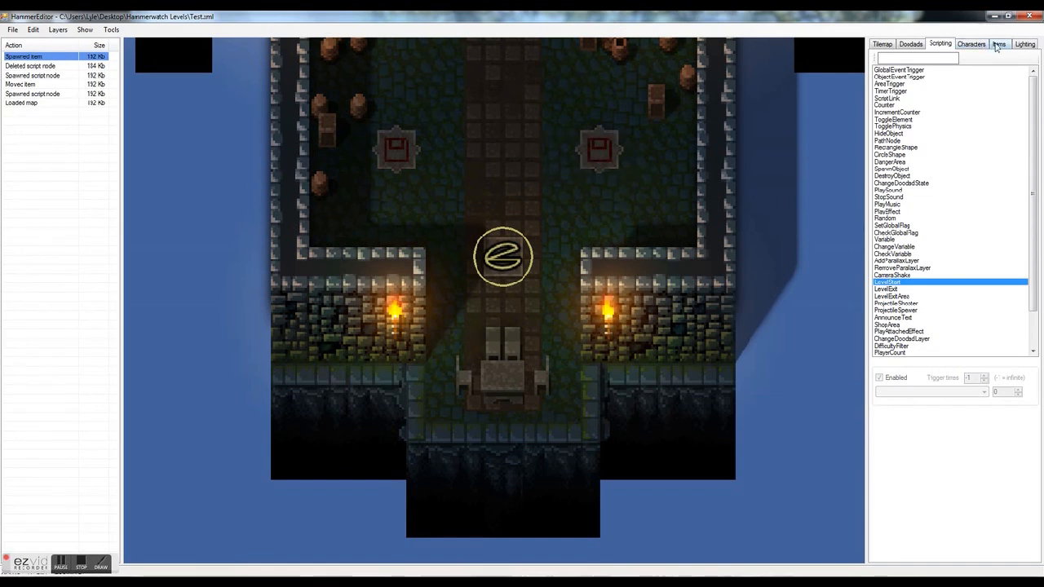
# Choose the ProjectileShooter node type for the left corridor wall shooters.
pyautogui.click(999, 43)
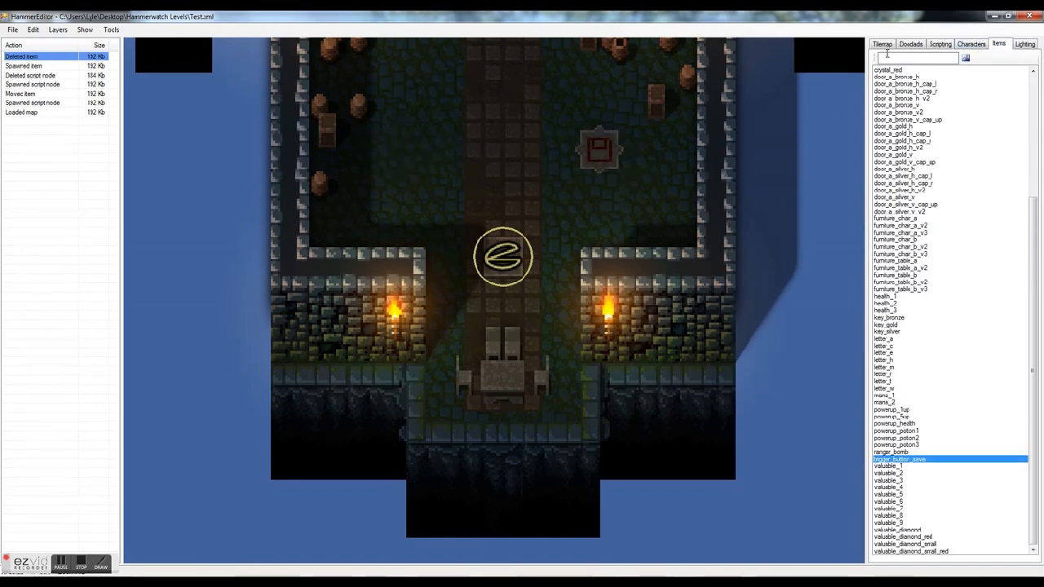
pyautogui.click(940, 42)
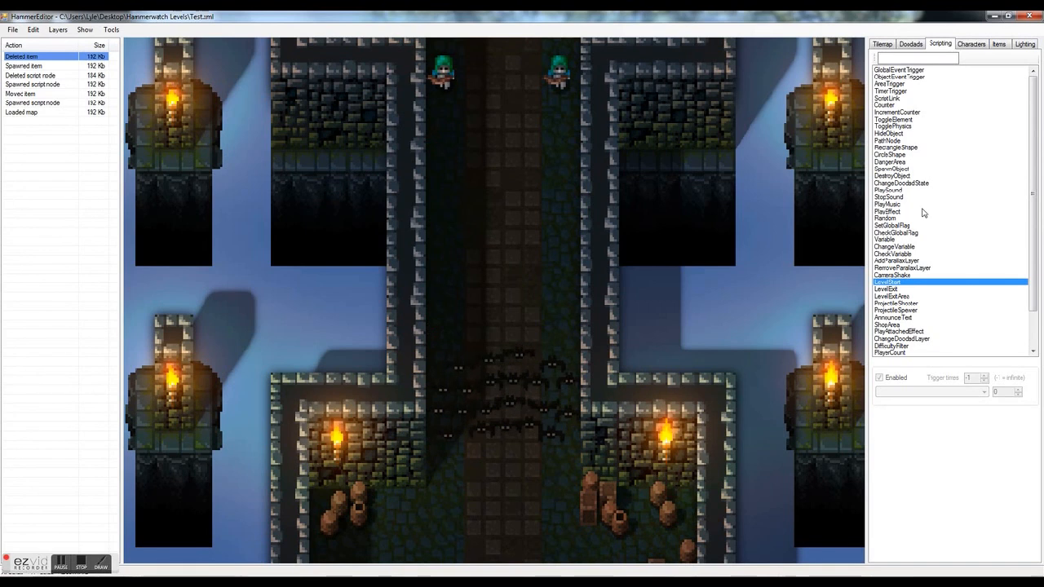
pyautogui.click(895, 303)
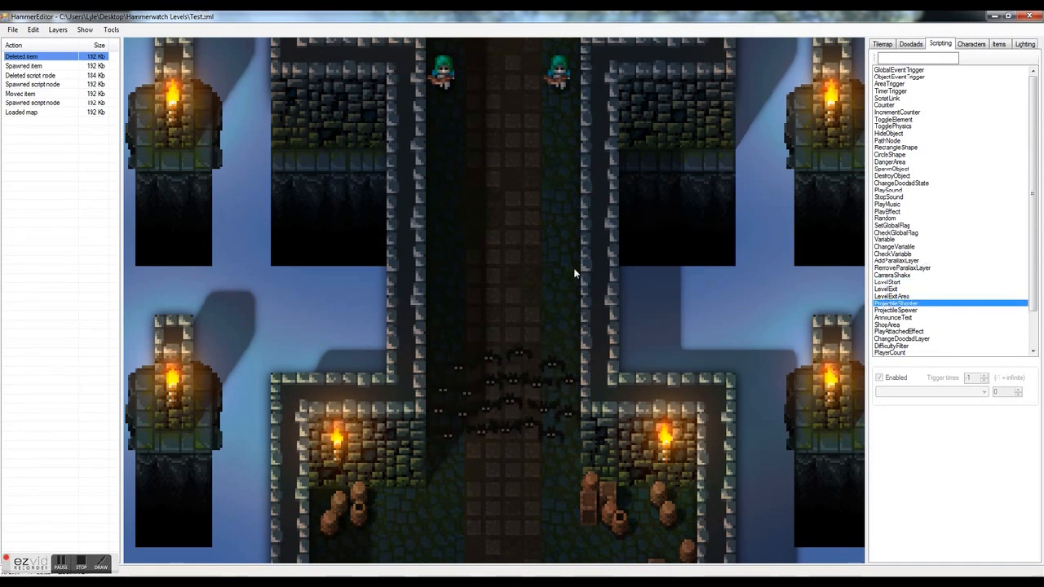
pyautogui.click(441, 196)
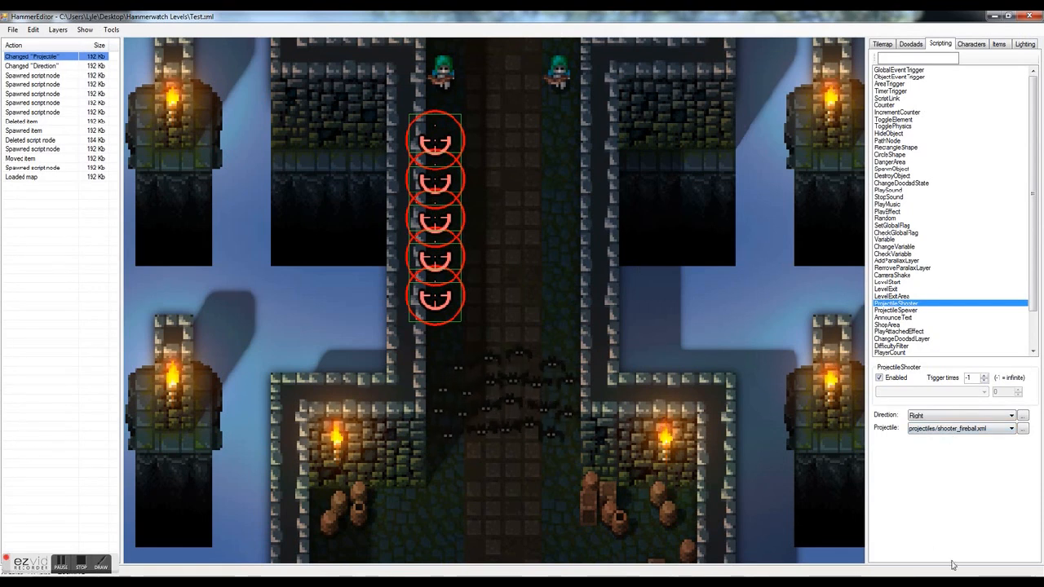
pyautogui.moveTo(472, 204)
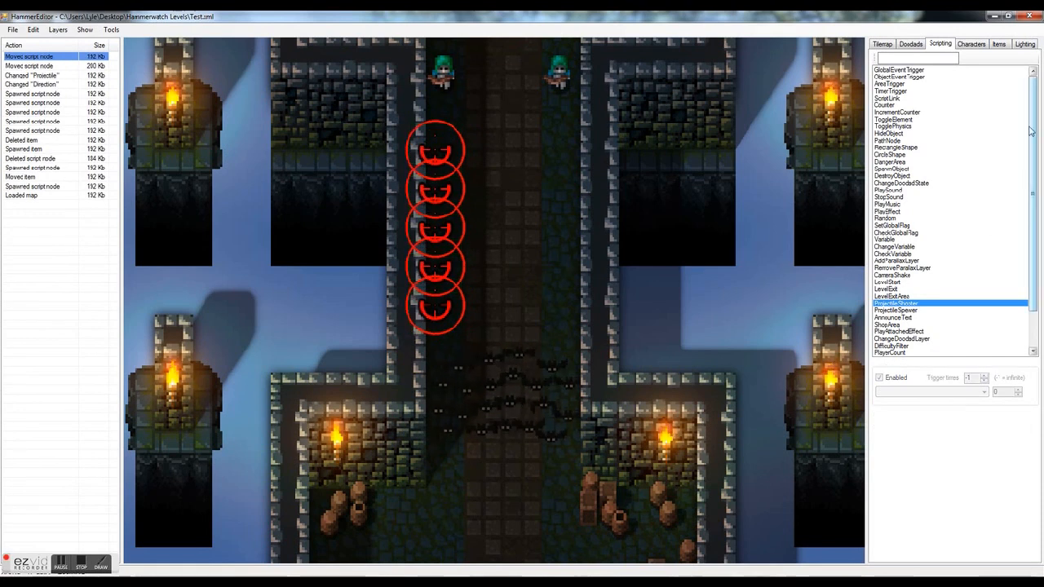
# Place a TimerTrigger node left of the shooters and position it beside them.
pyautogui.click(890, 85)
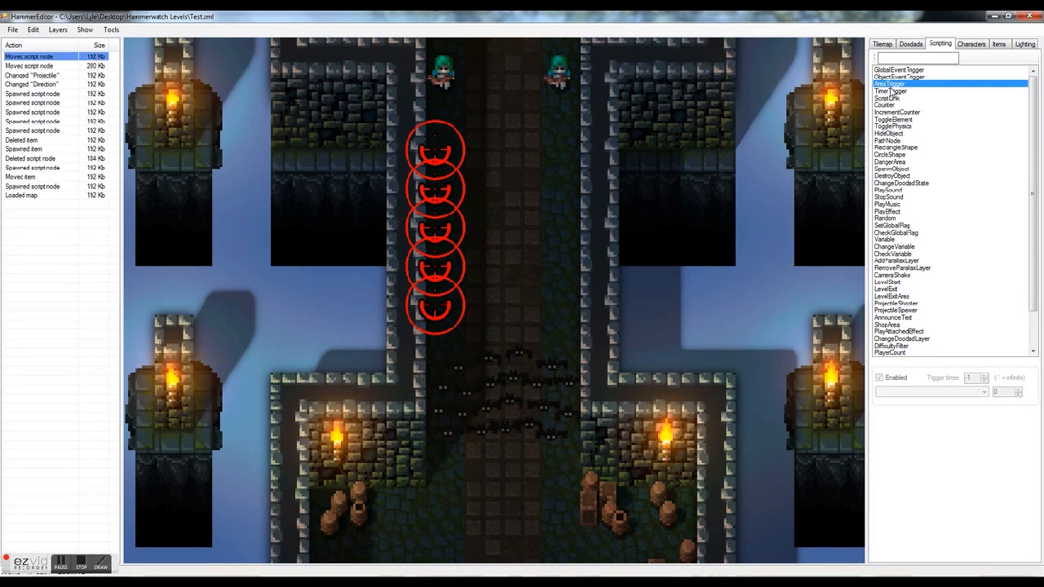
pyautogui.click(891, 91)
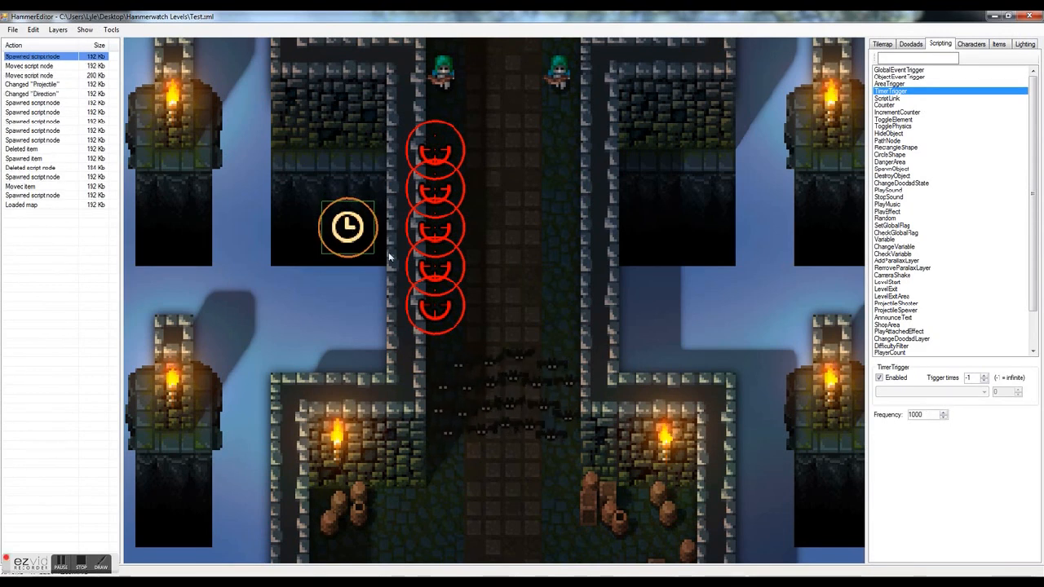
pyautogui.moveTo(348, 227); pyautogui.dragTo(338, 226)
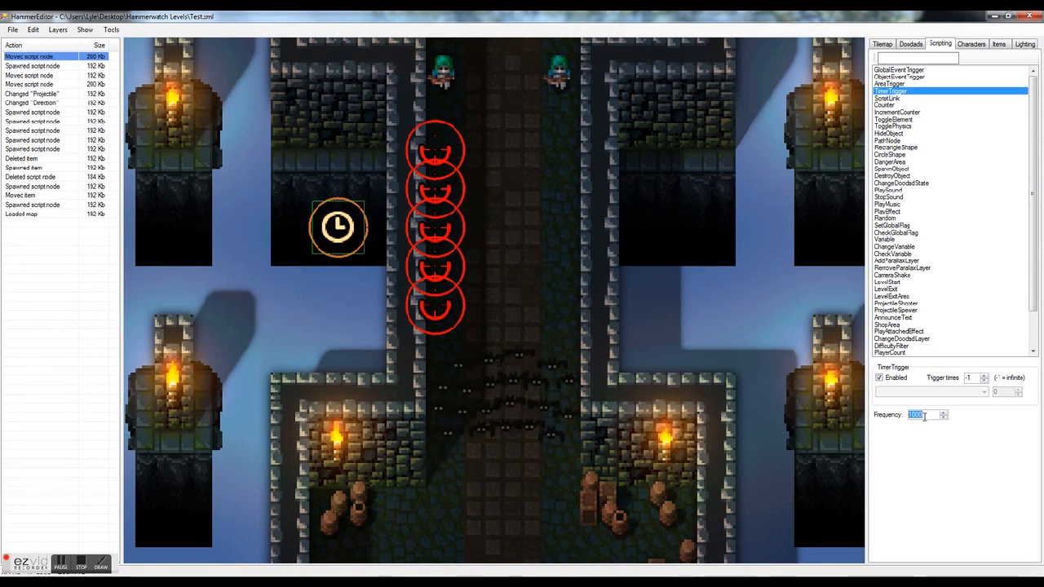
# Set the timer Frequency to 2000 and link it to all five projectile shooters.
pyautogui.write('2')
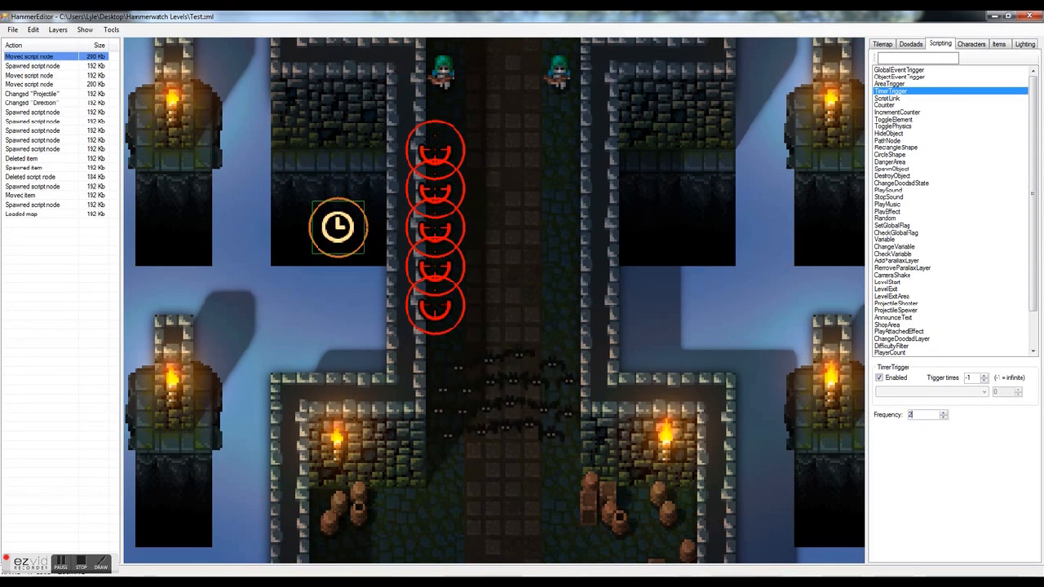
pyautogui.write('000')
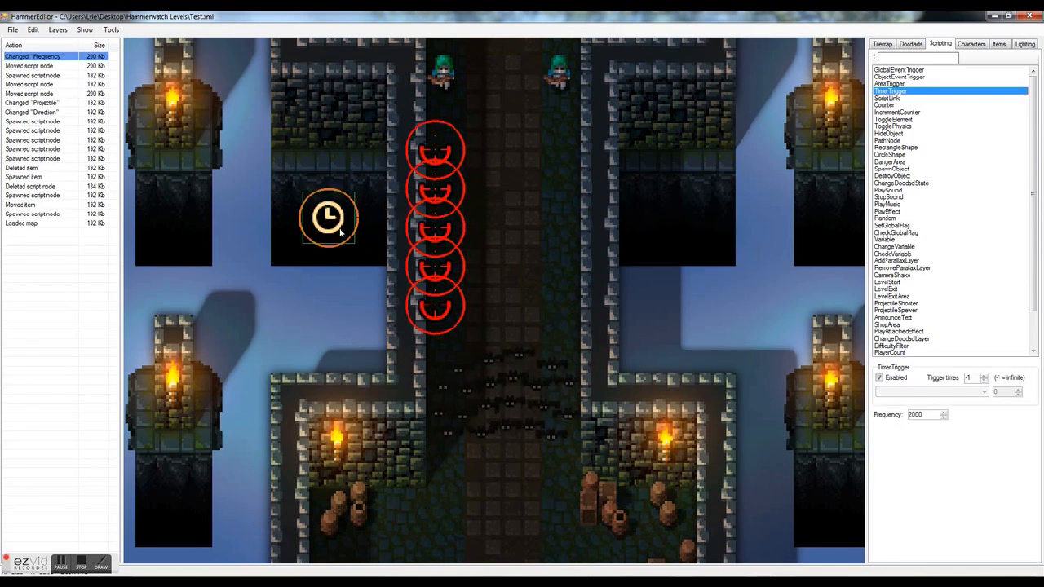
pyautogui.moveTo(330, 218); pyautogui.dragTo(318, 227)
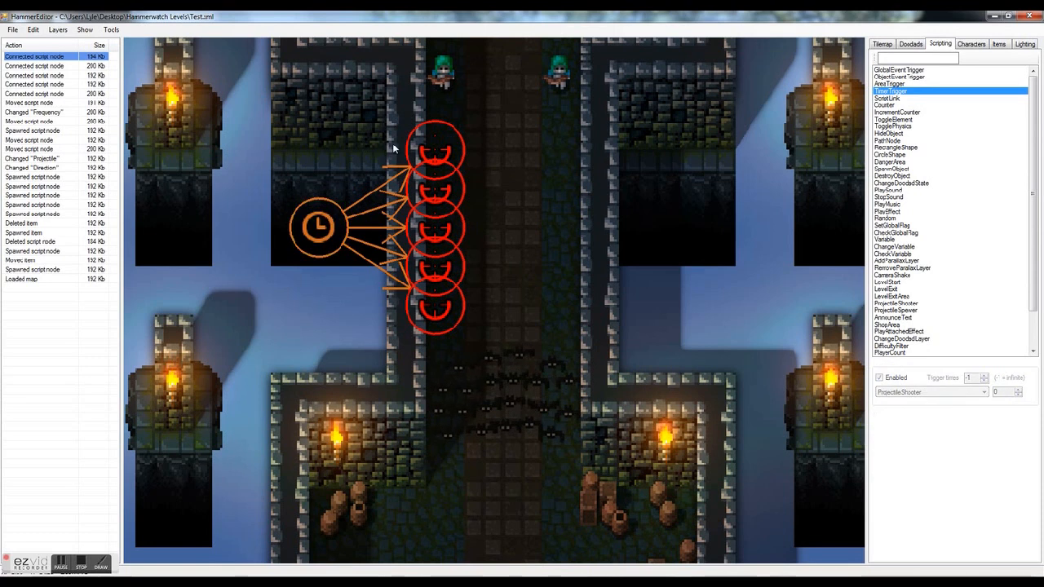
# Select the timer trigger and review its list of connected shooter nodes.
pyautogui.click(437, 150)
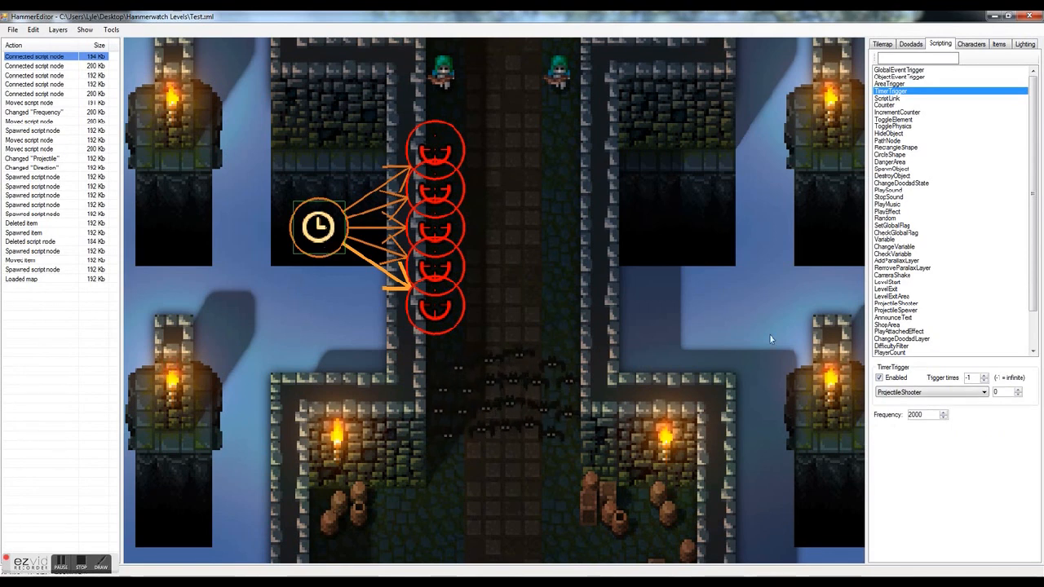
pyautogui.click(927, 391)
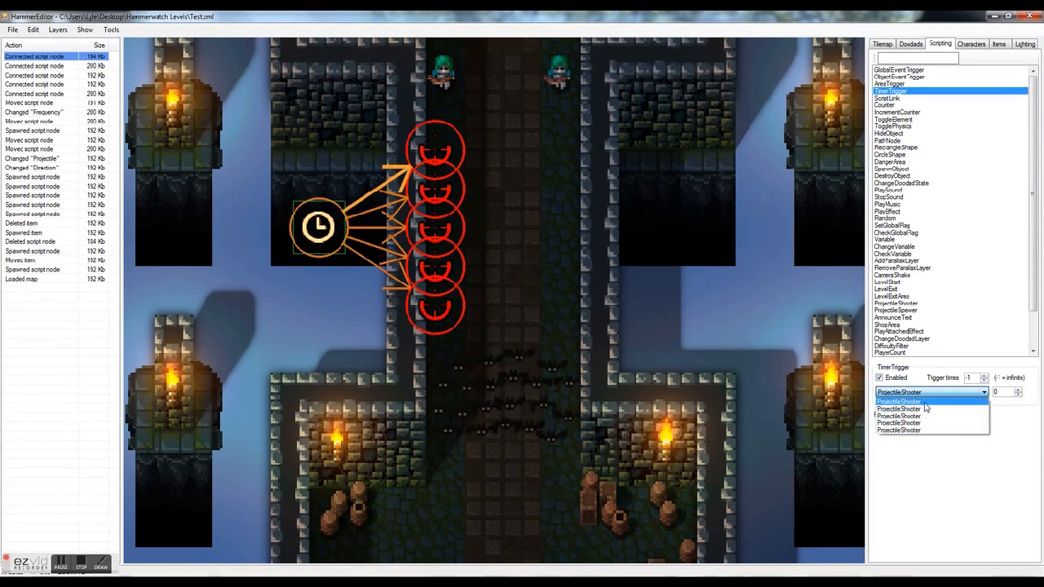
pyautogui.click(897, 401)
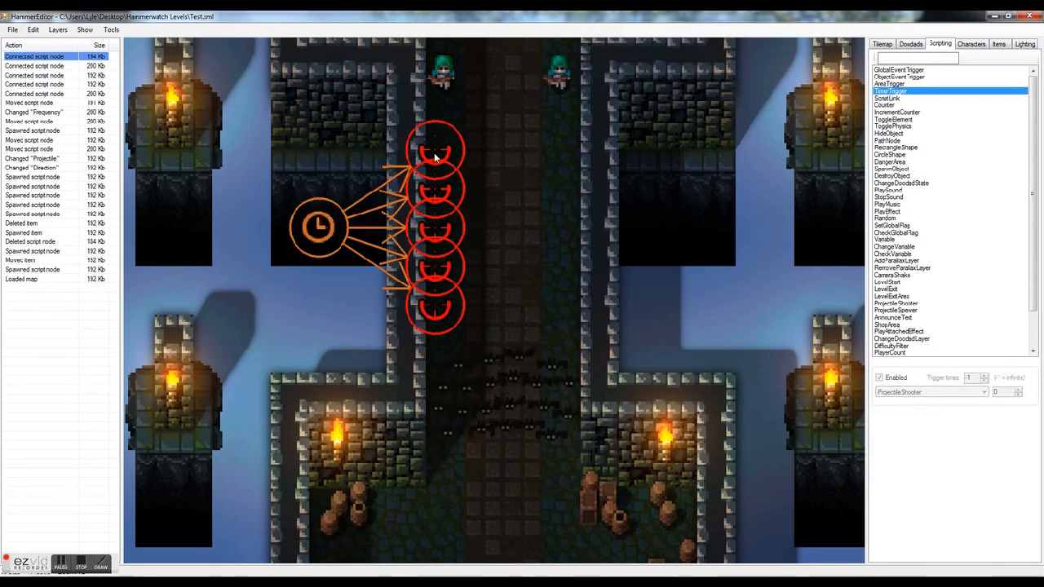
# Inspect the top projectile shooter and step through the connected shooter entries.
pyautogui.click(437, 172)
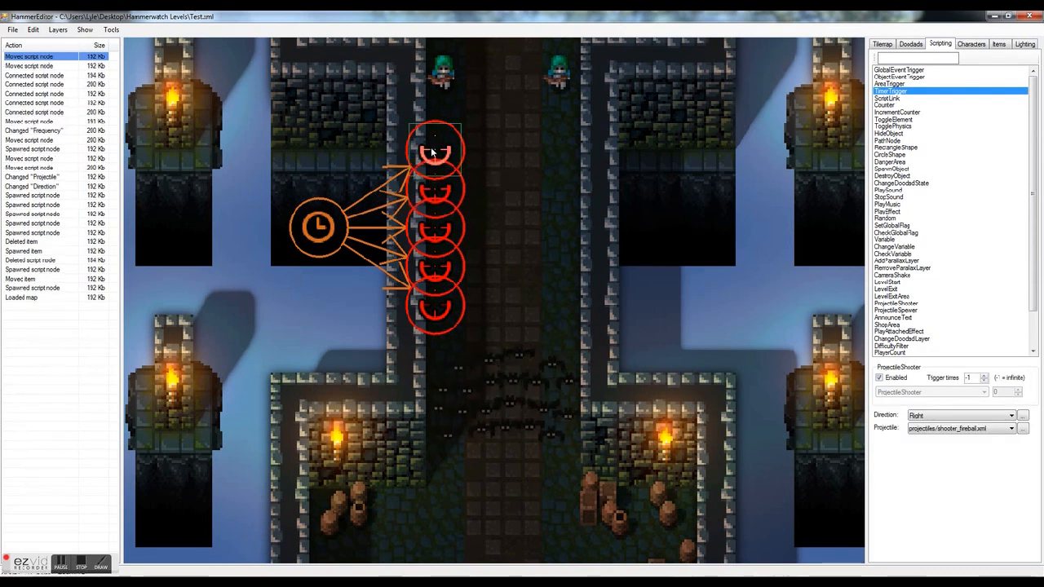
pyautogui.moveTo(481, 238)
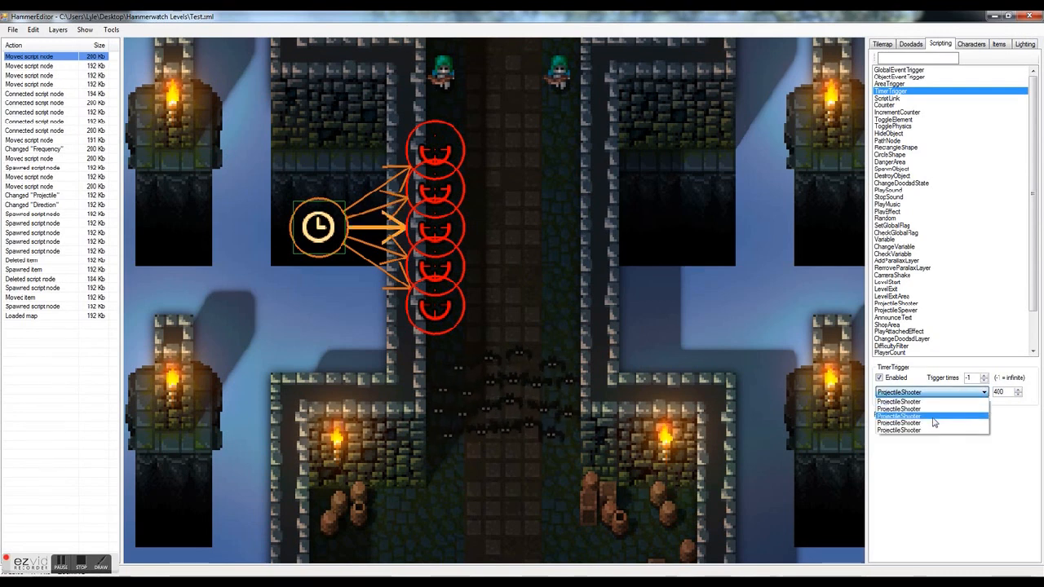
pyautogui.click(897, 416)
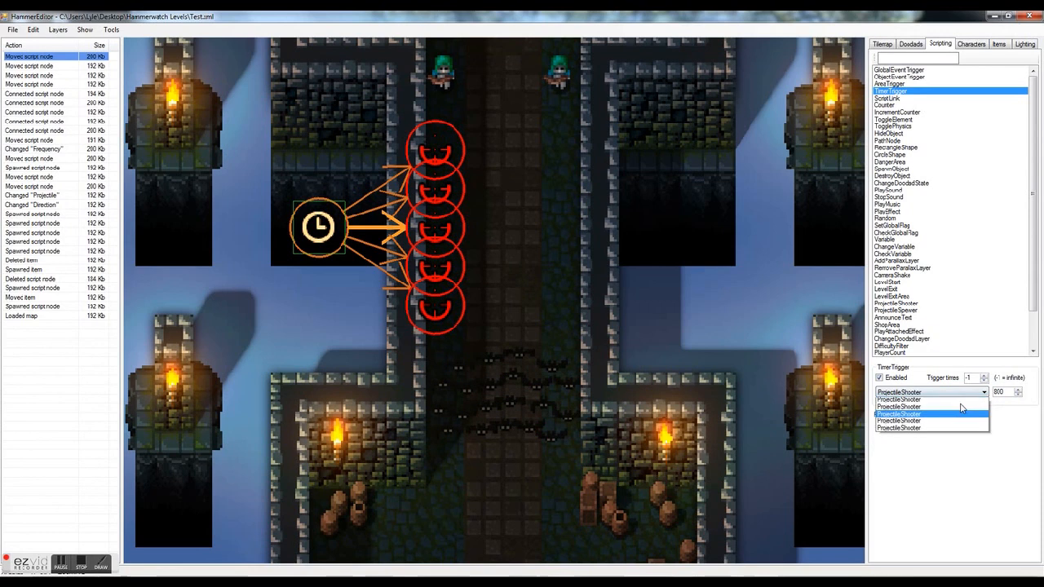
pyautogui.click(897, 414)
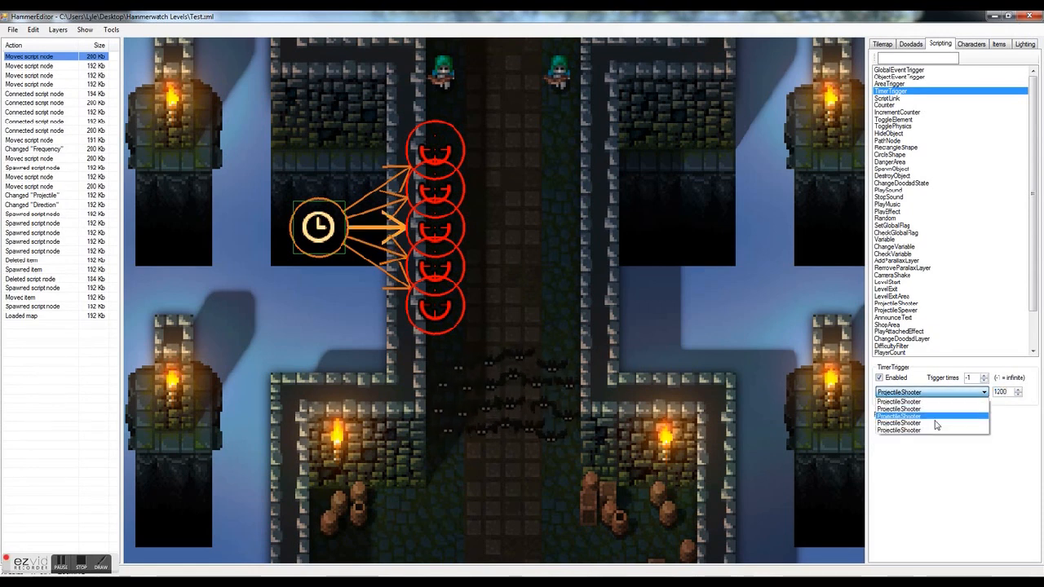
pyautogui.click(897, 418)
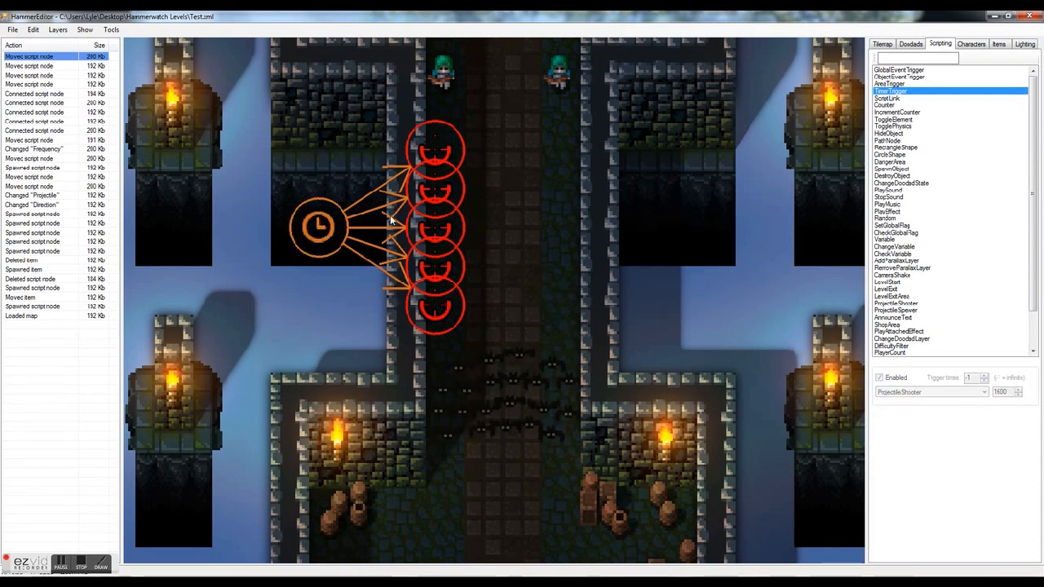
pyautogui.moveTo(509, 264)
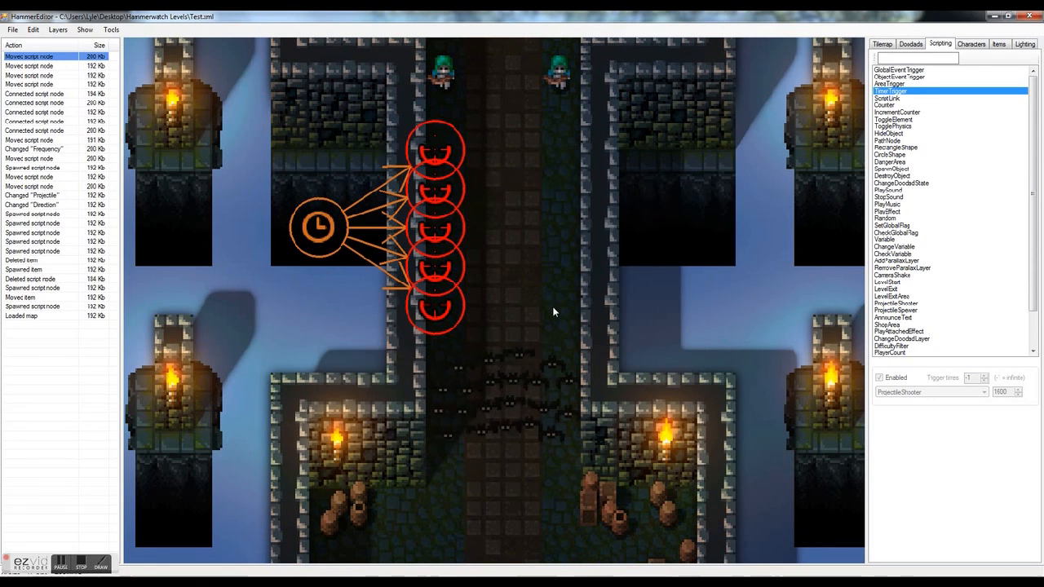
pyautogui.moveTo(894, 308)
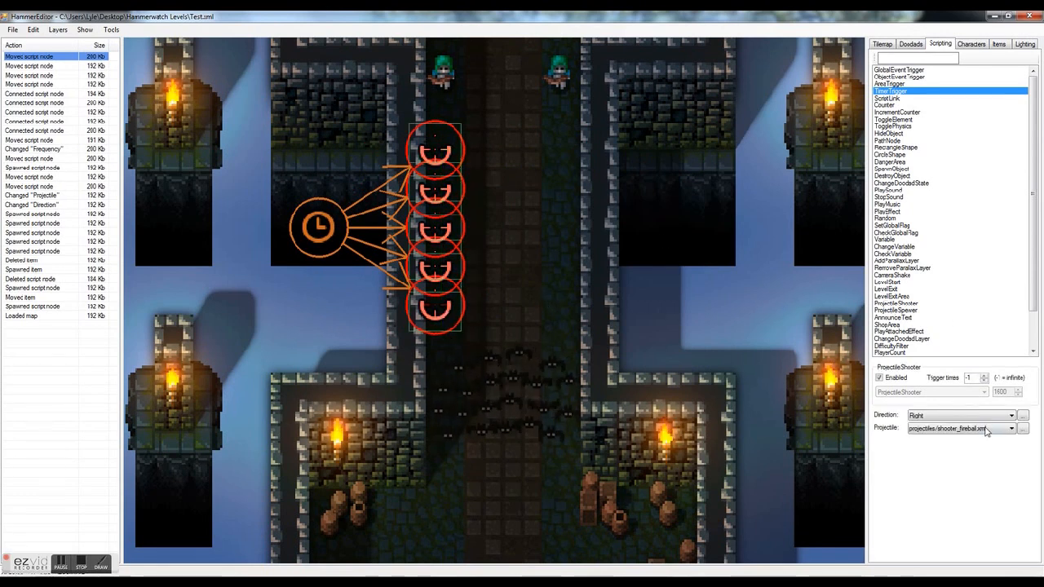
# View one projectile shooter's Direction Right and Projectile settings.
pyautogui.click(1011, 427)
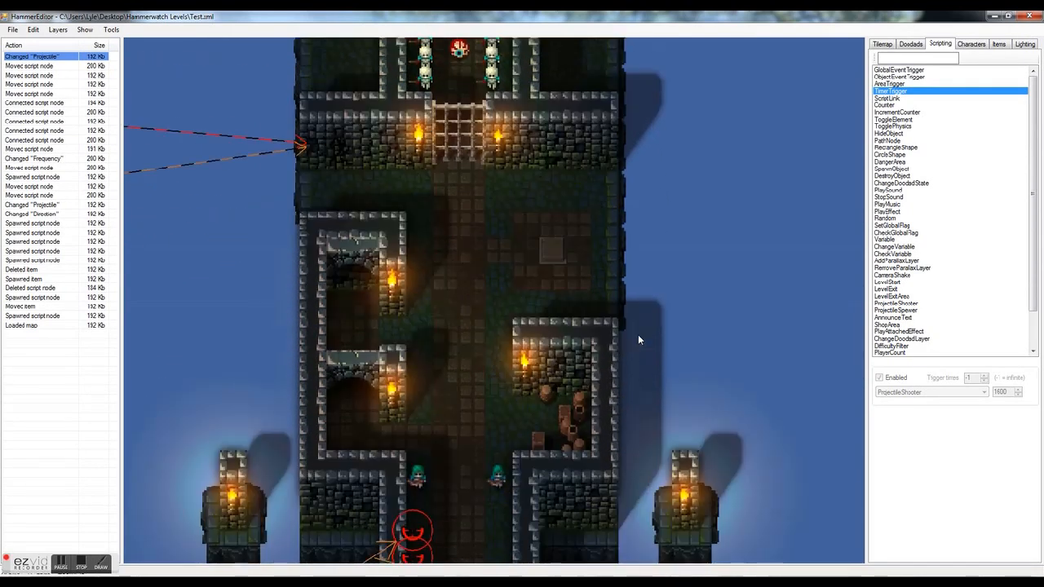
pyautogui.moveTo(851, 169)
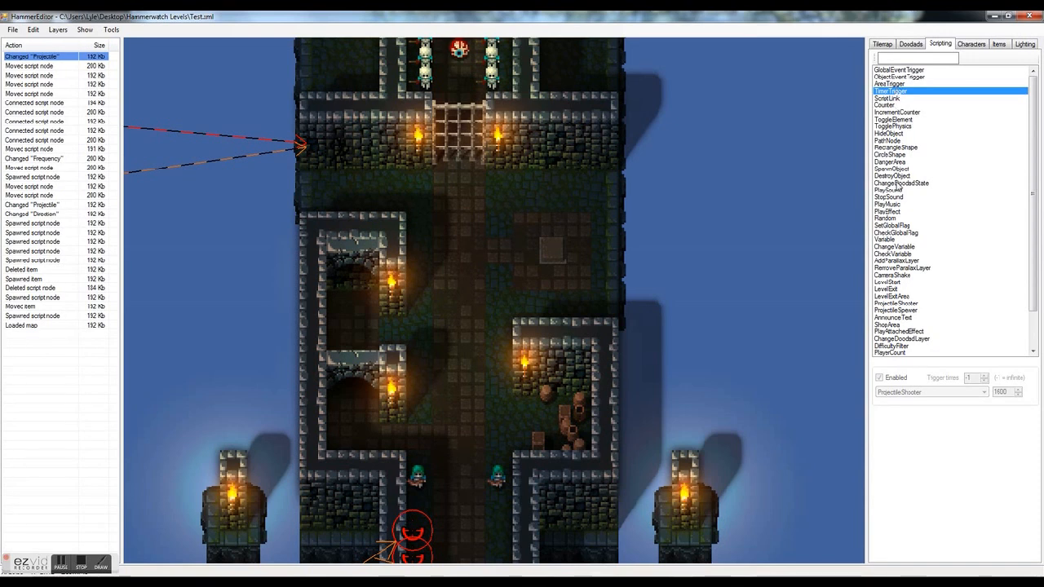
# Place an AreaTrigger (OnEnter, Player) and a RectangleShape near the gate and link them.
pyautogui.click(890, 83)
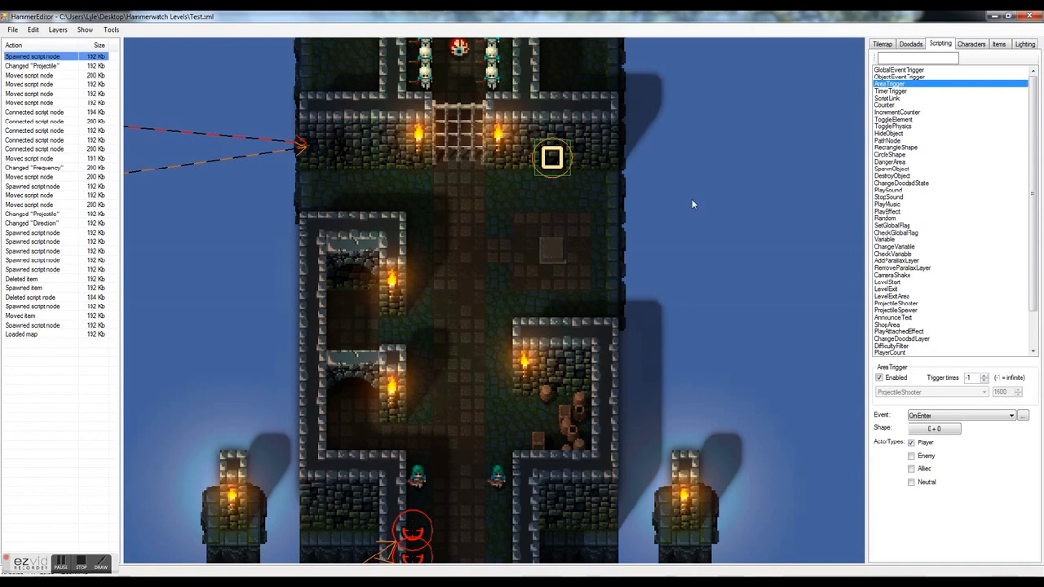
pyautogui.moveTo(549, 199)
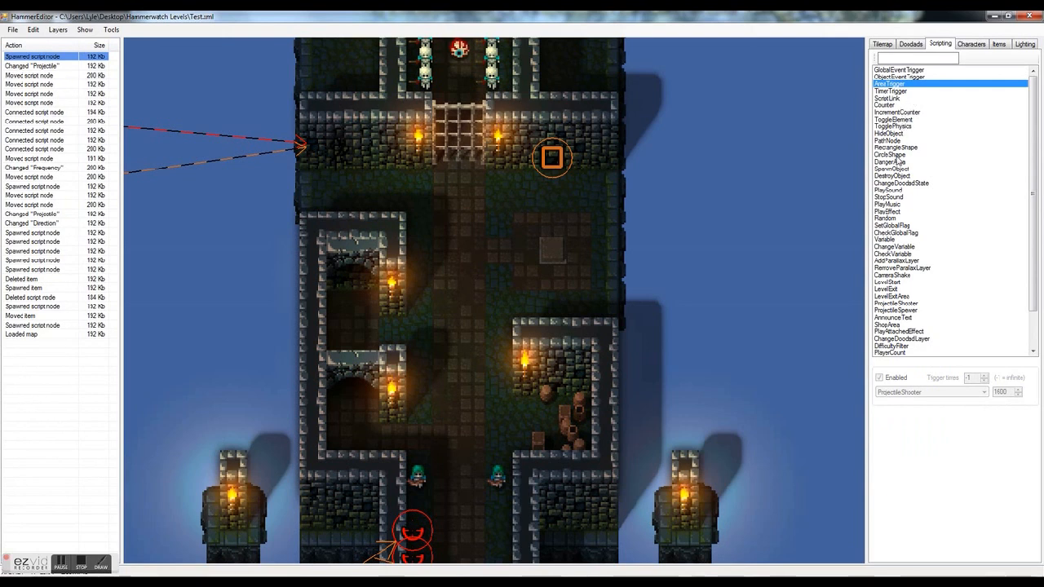
pyautogui.click(896, 146)
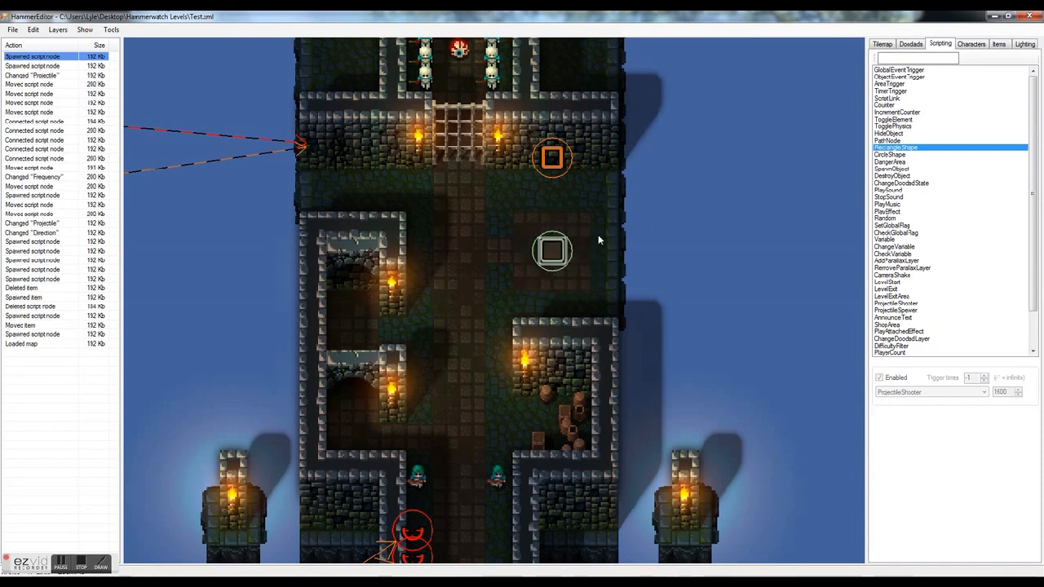
pyautogui.click(551, 157)
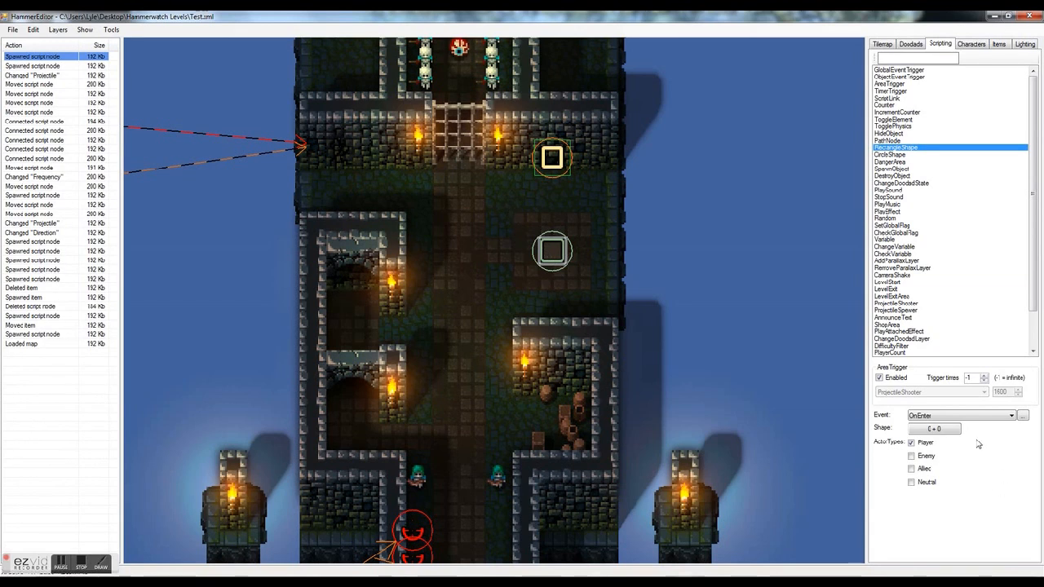
pyautogui.click(933, 429)
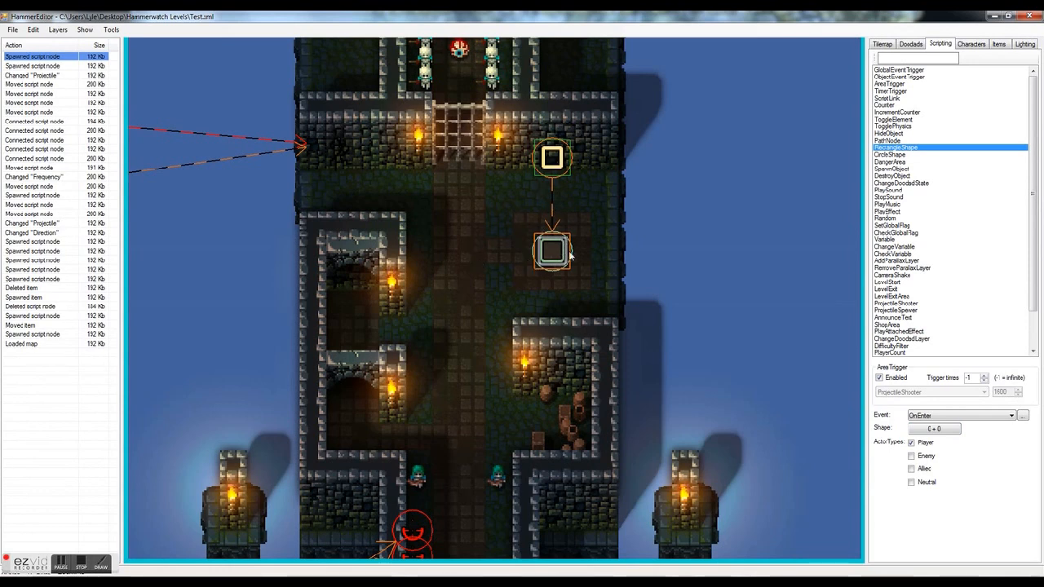
pyautogui.moveTo(532, 257)
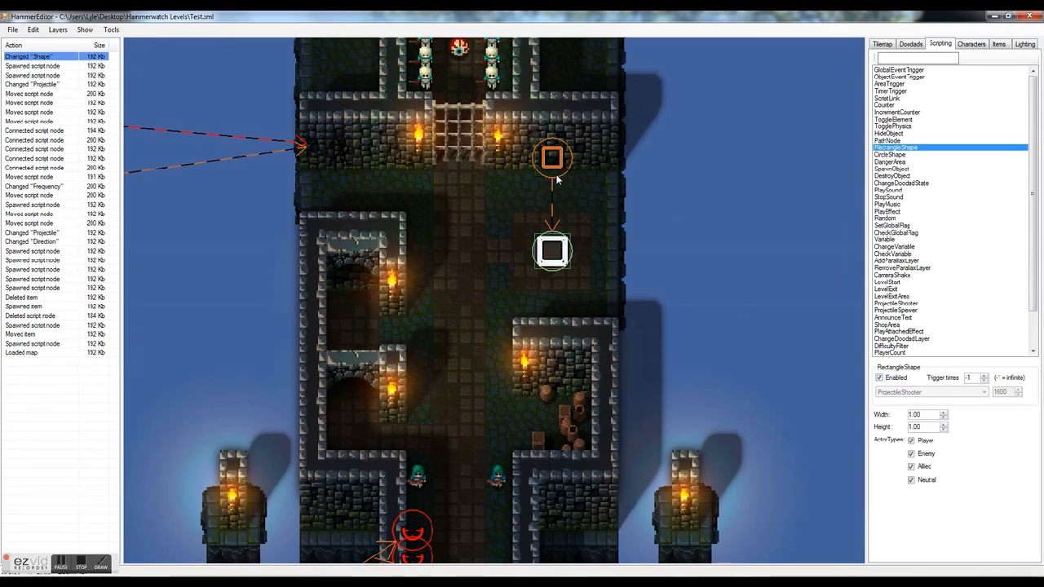
# Move the area trigger beside the shape node and select the node below.
pyautogui.moveTo(553, 157); pyautogui.dragTo(651, 251)
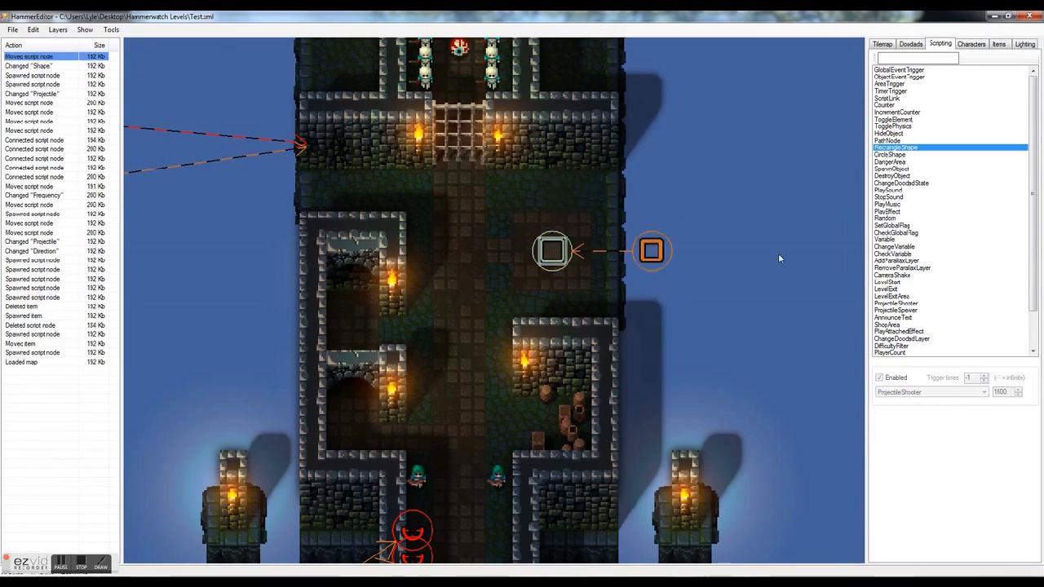
pyautogui.moveTo(503, 147)
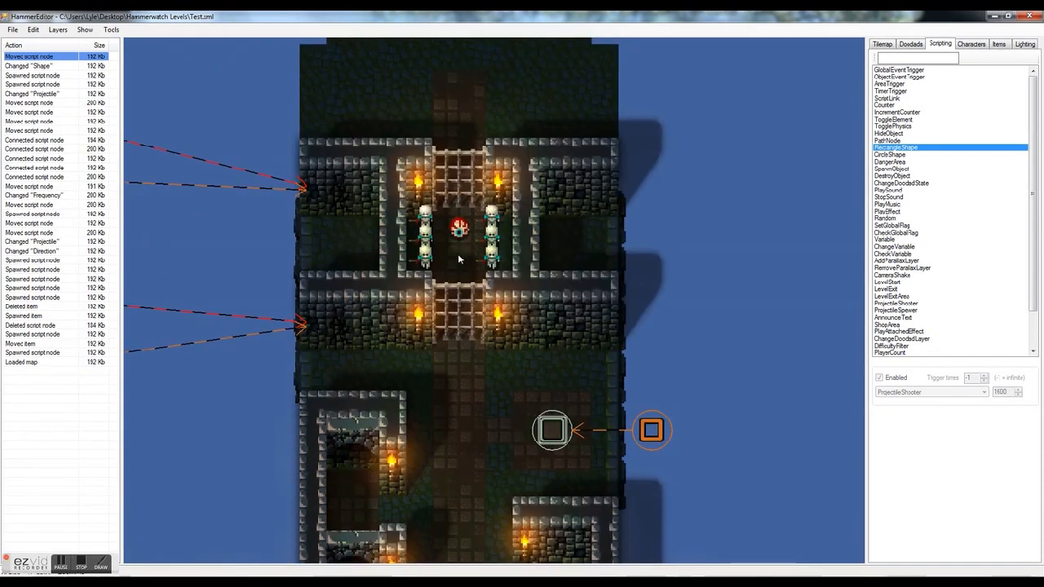
pyautogui.scroll(-3)
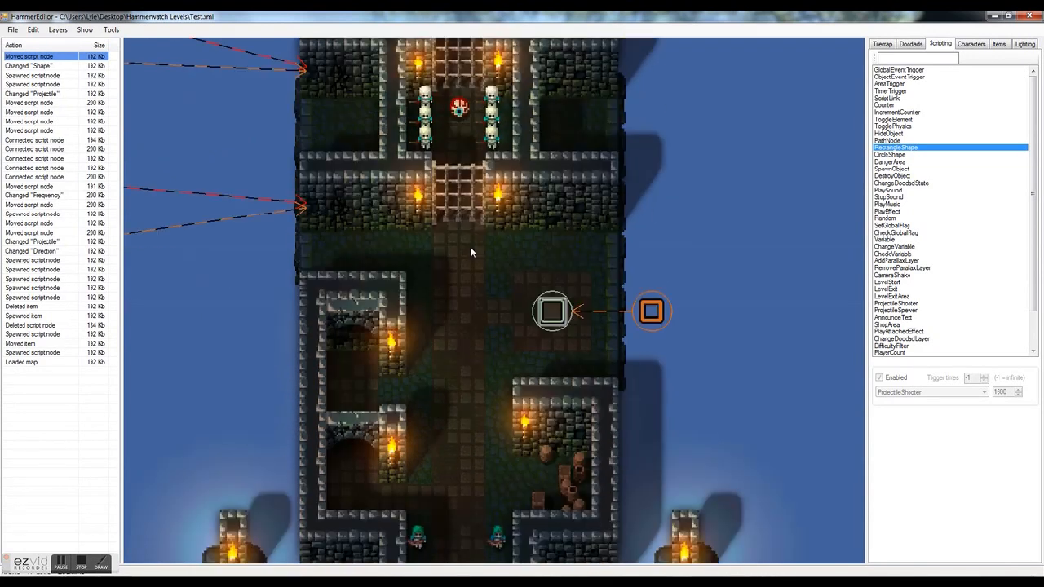
pyautogui.click(551, 314)
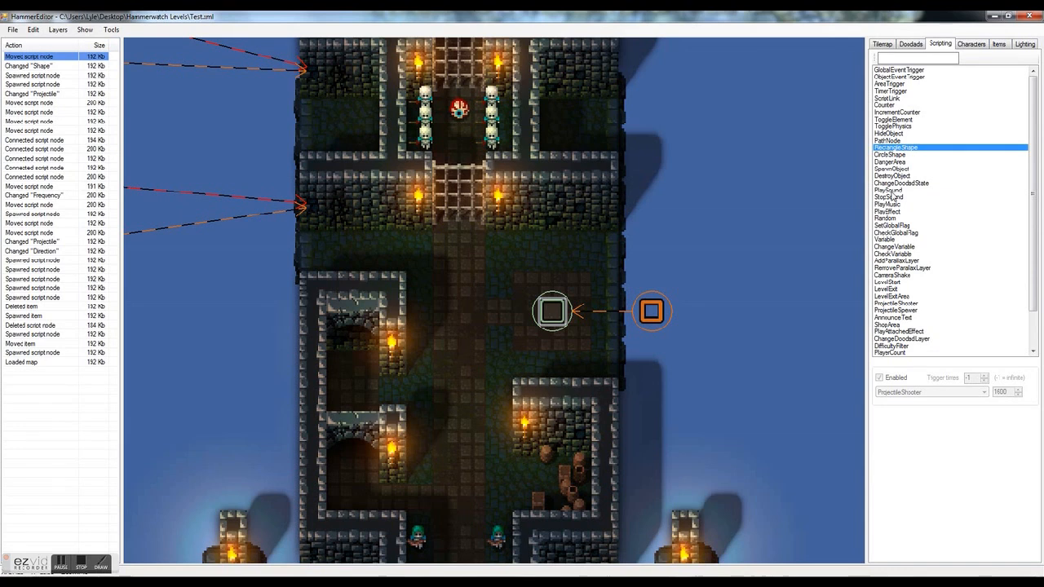
# Add a PlaySound node off the area trigger and set its Sound to open_gate.
pyautogui.click(887, 189)
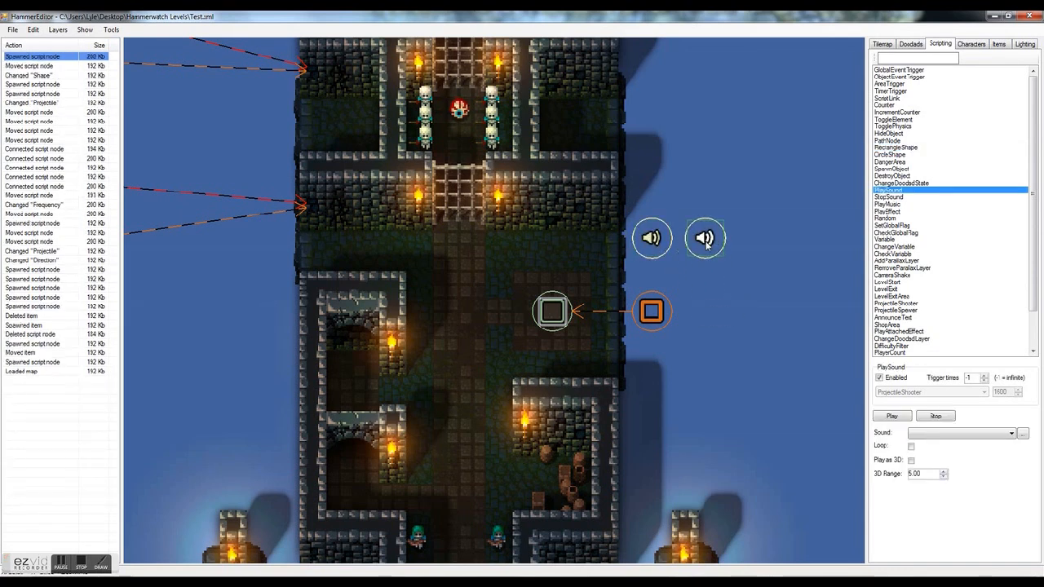
pyautogui.click(651, 309)
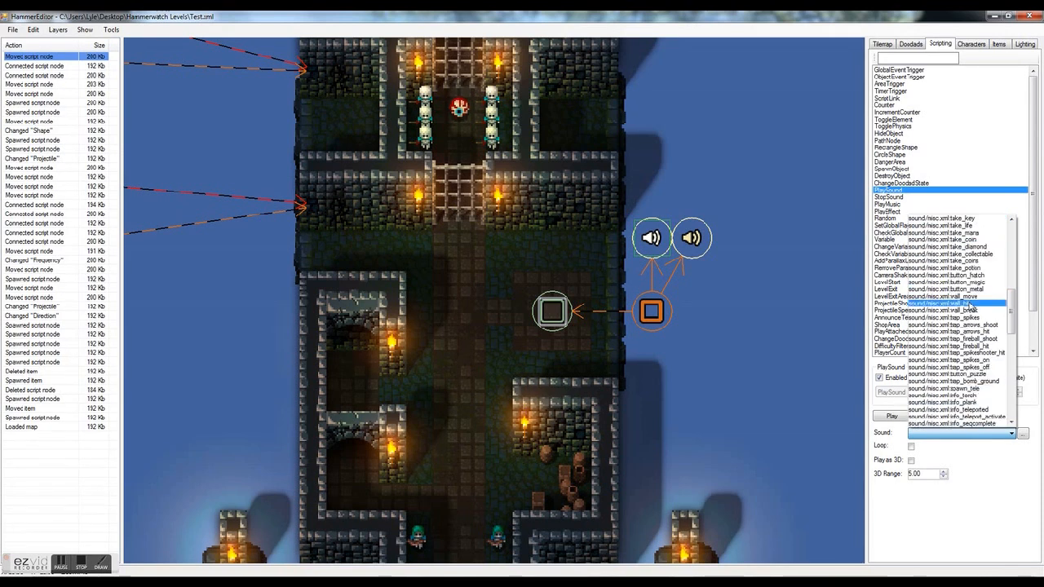
pyautogui.scroll(-3)
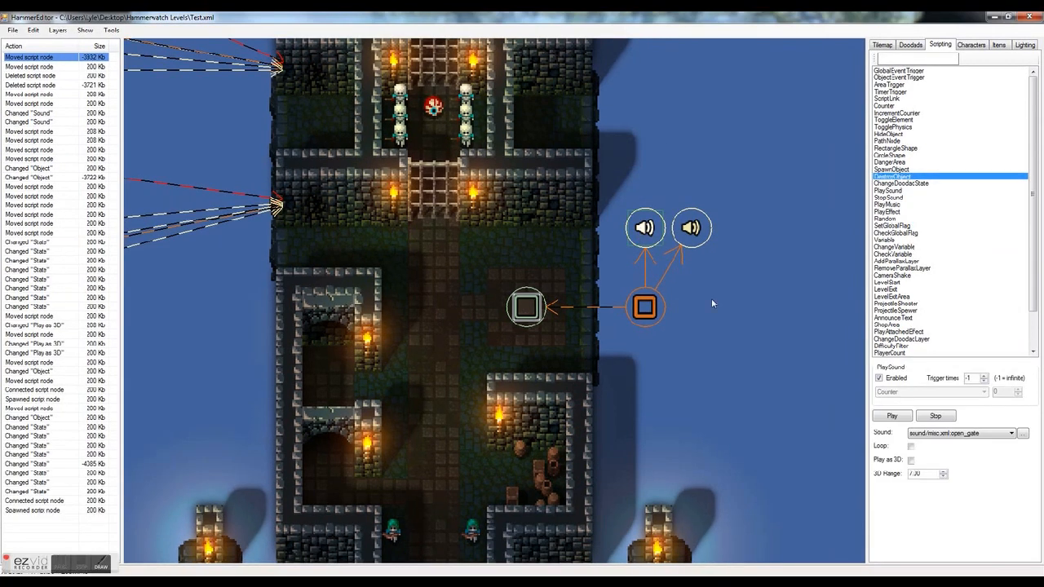
pyautogui.click(1021, 434)
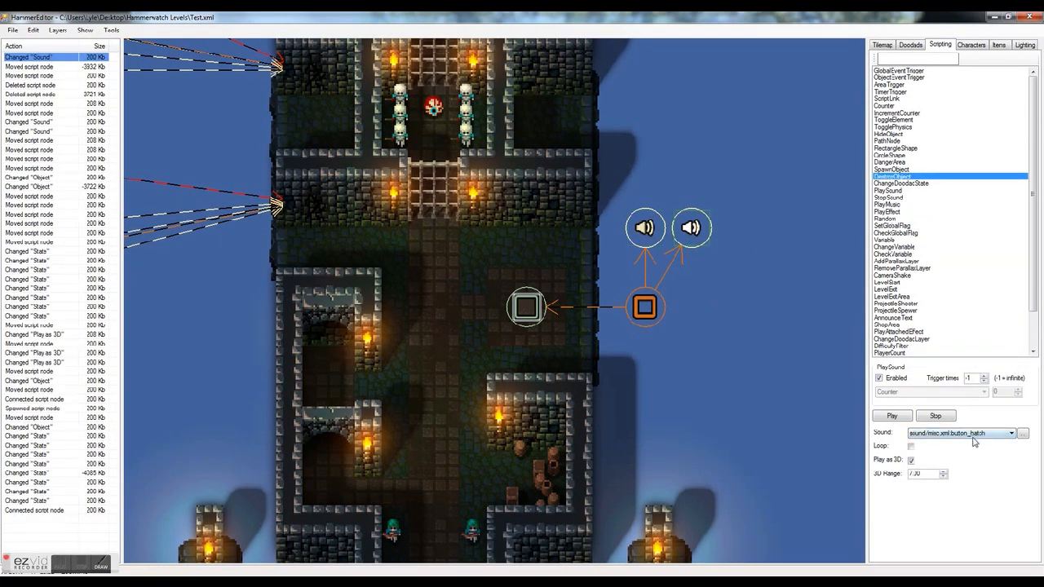
pyautogui.click(1011, 434)
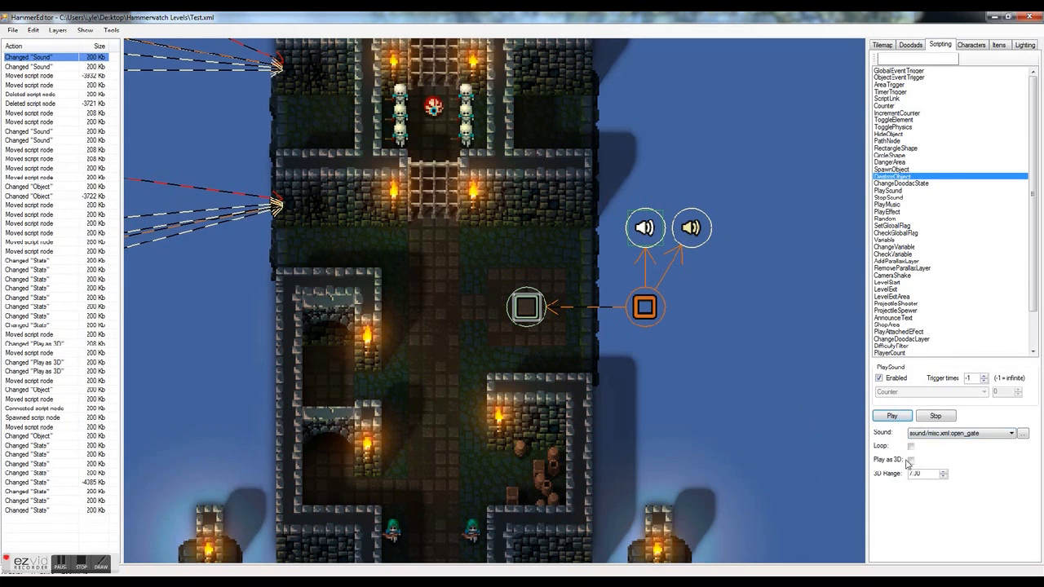
# Toggle the sound node's 3D playback and looping options.
pyautogui.click(910, 460)
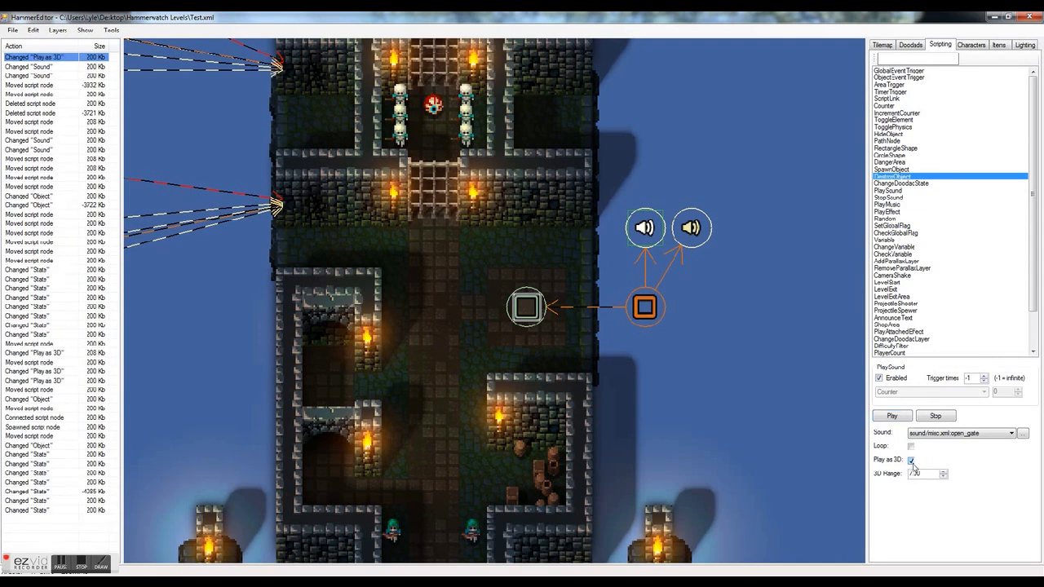
pyautogui.click(910, 447)
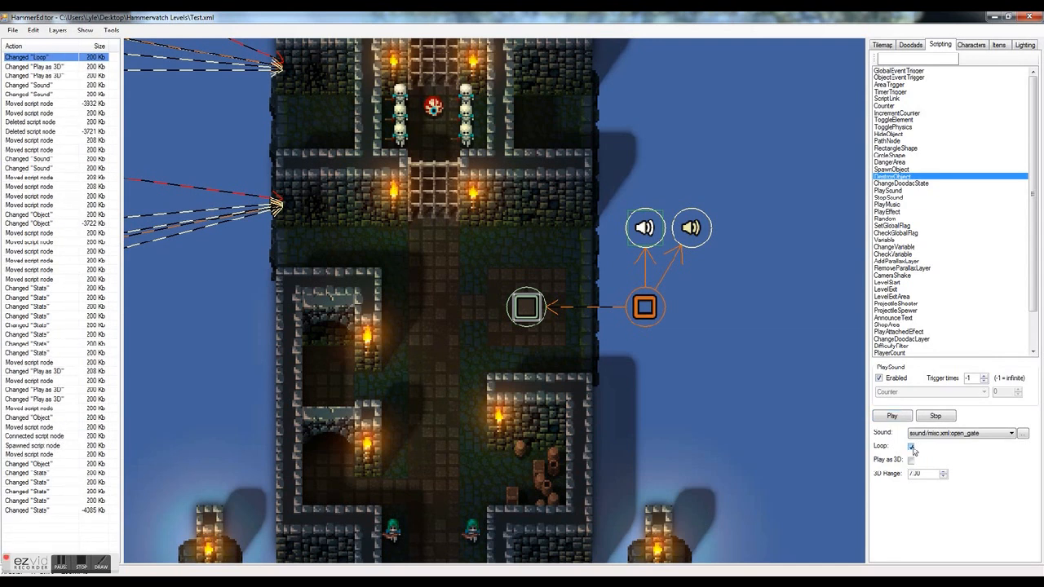
pyautogui.click(911, 447)
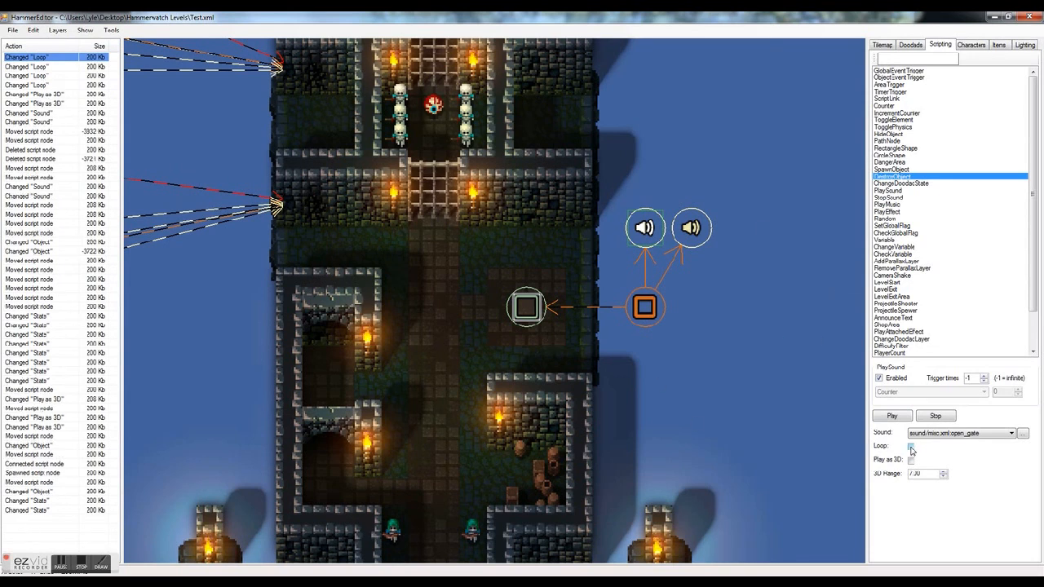
pyautogui.click(910, 460)
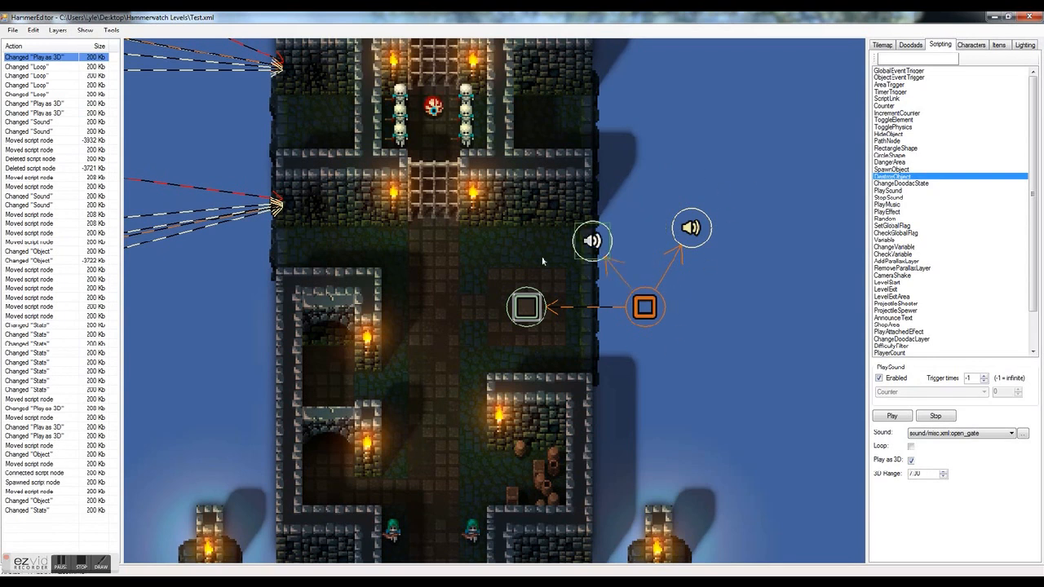
# Align the sound nodes, add a DestroyObject node near the trigger targeting both gate doodads.
pyautogui.moveTo(594, 241); pyautogui.dragTo(526, 248)
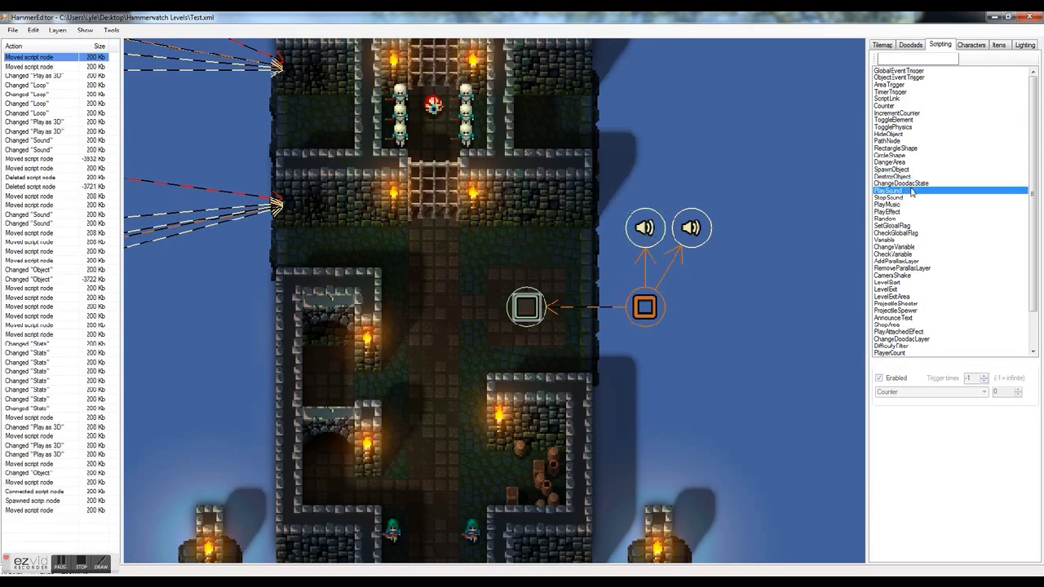
pyautogui.click(893, 176)
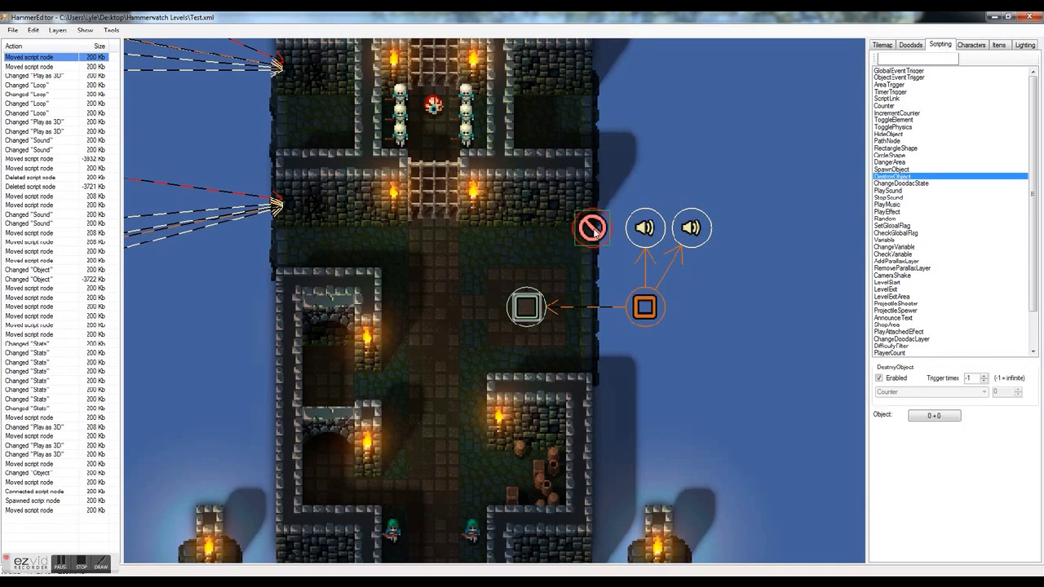
pyautogui.click(645, 307)
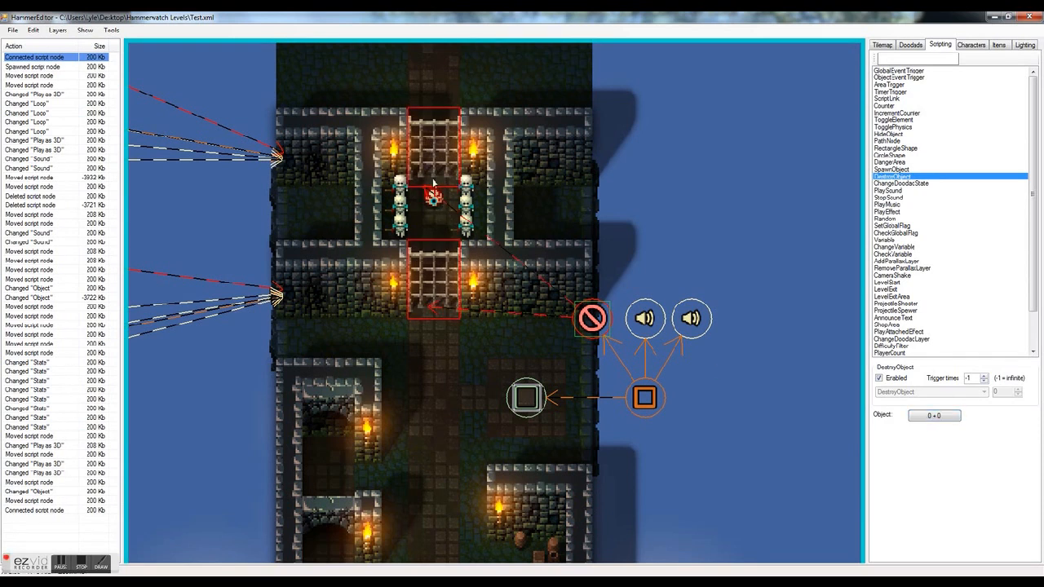
pyautogui.moveTo(597, 251)
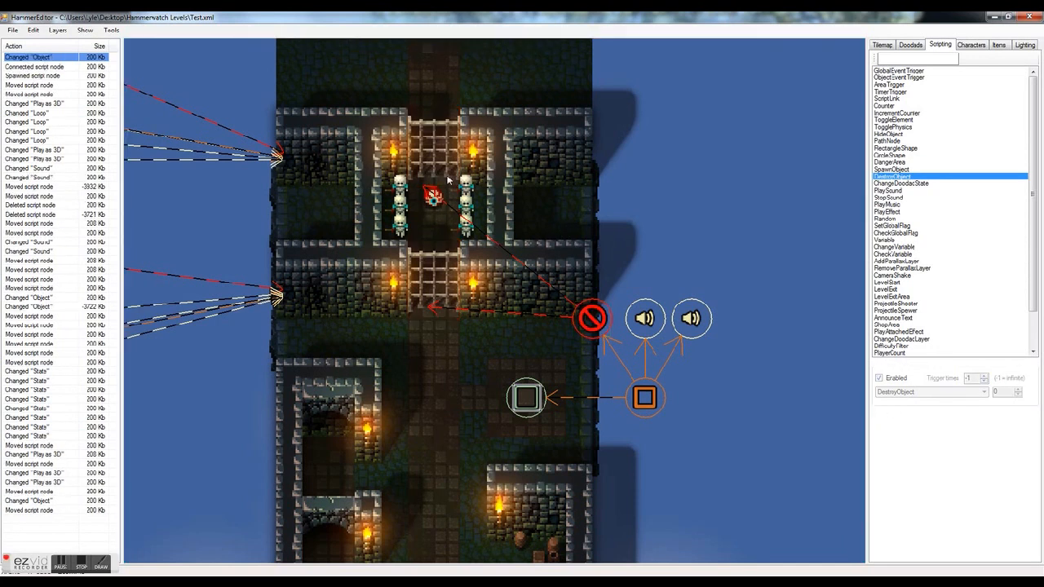
pyautogui.click(590, 318)
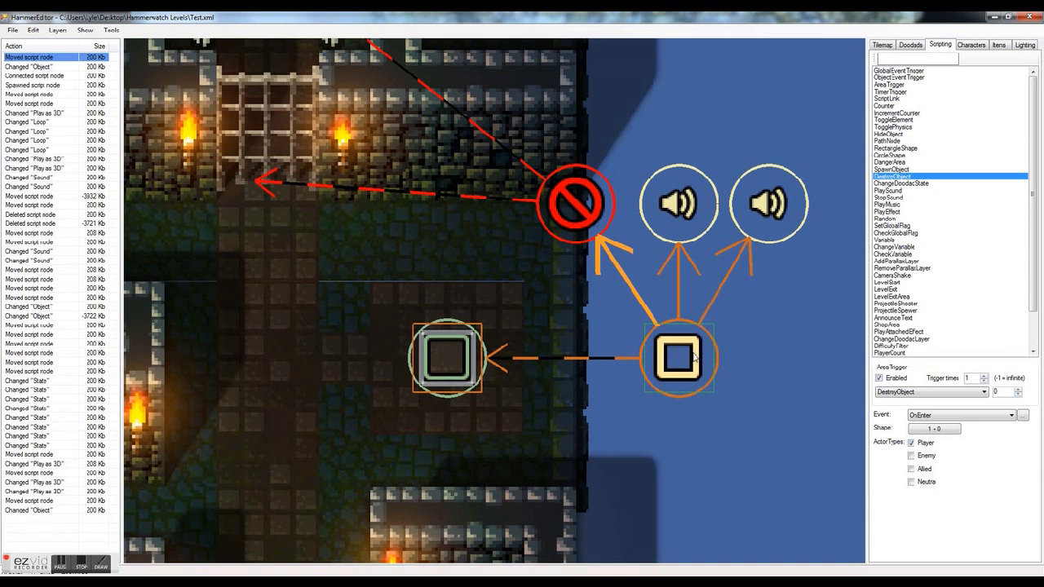
pyautogui.moveTo(633, 309)
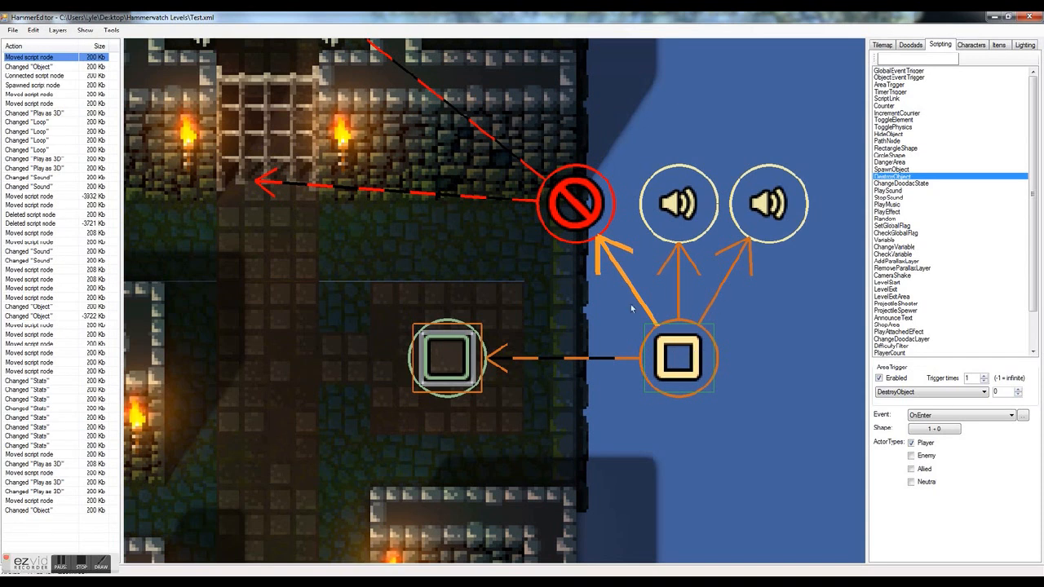
pyautogui.moveTo(409, 359)
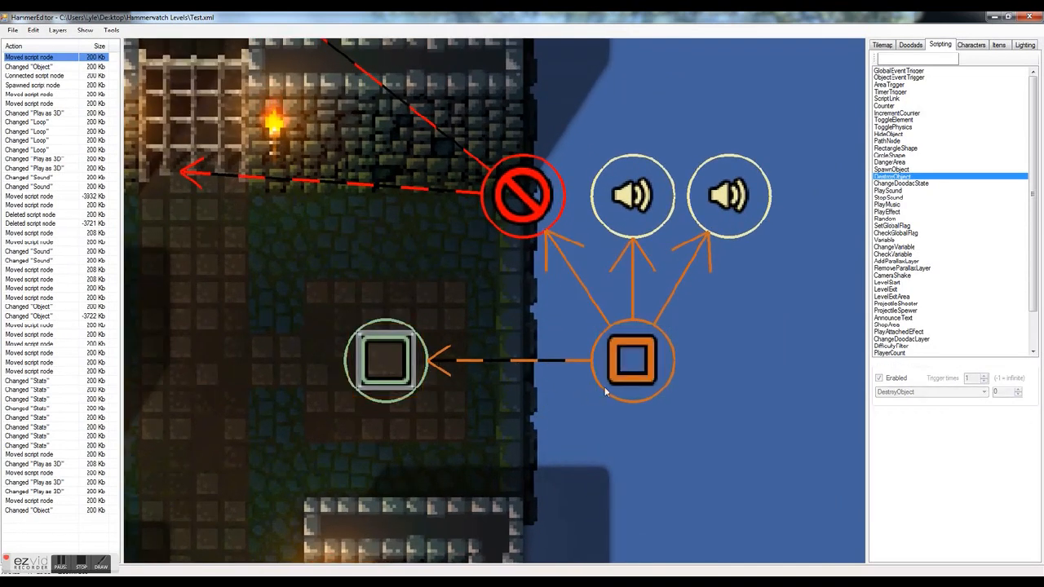
pyautogui.click(633, 361)
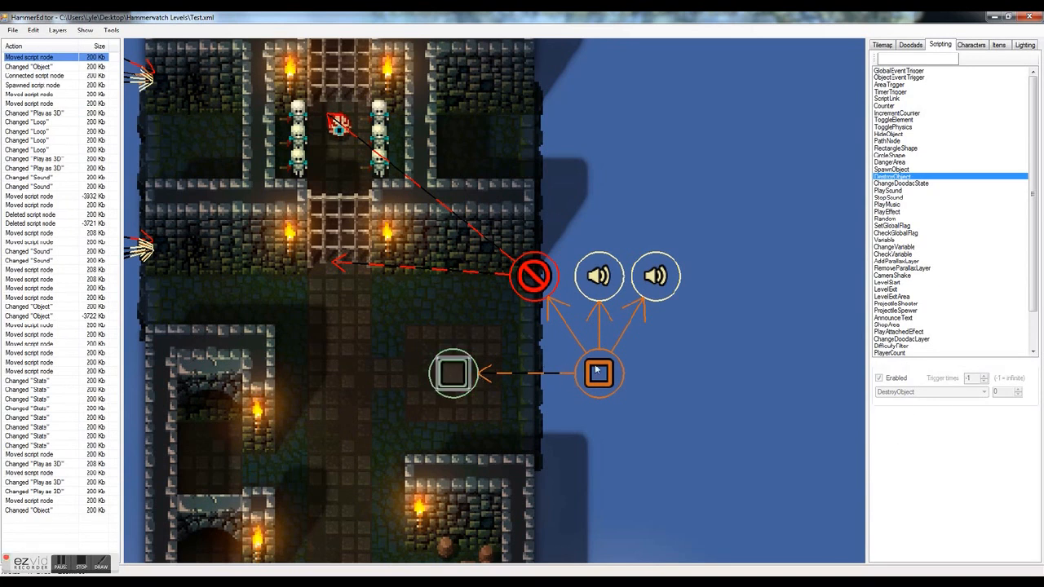
pyautogui.click(597, 373)
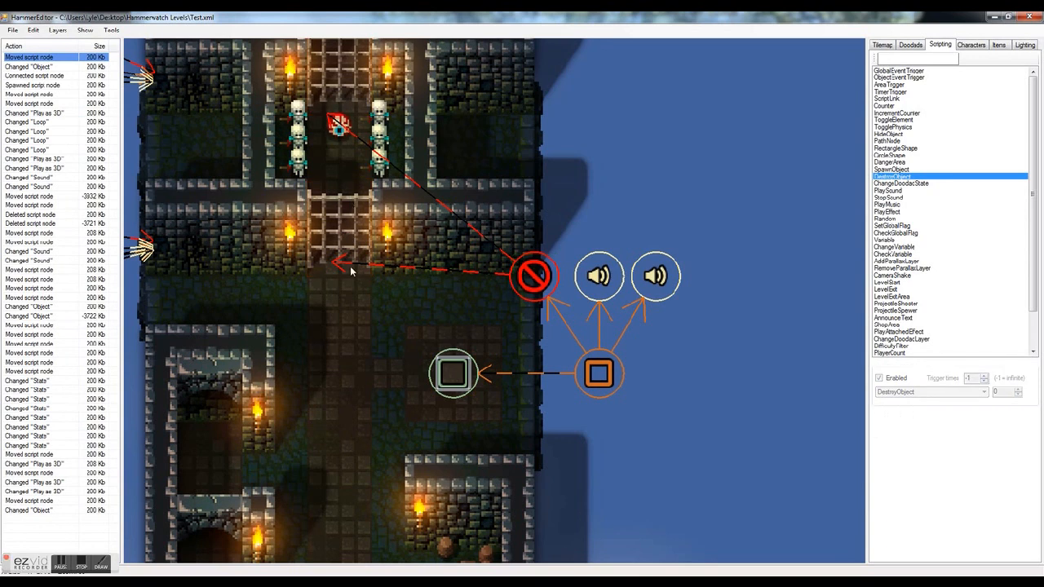
pyautogui.click(535, 274)
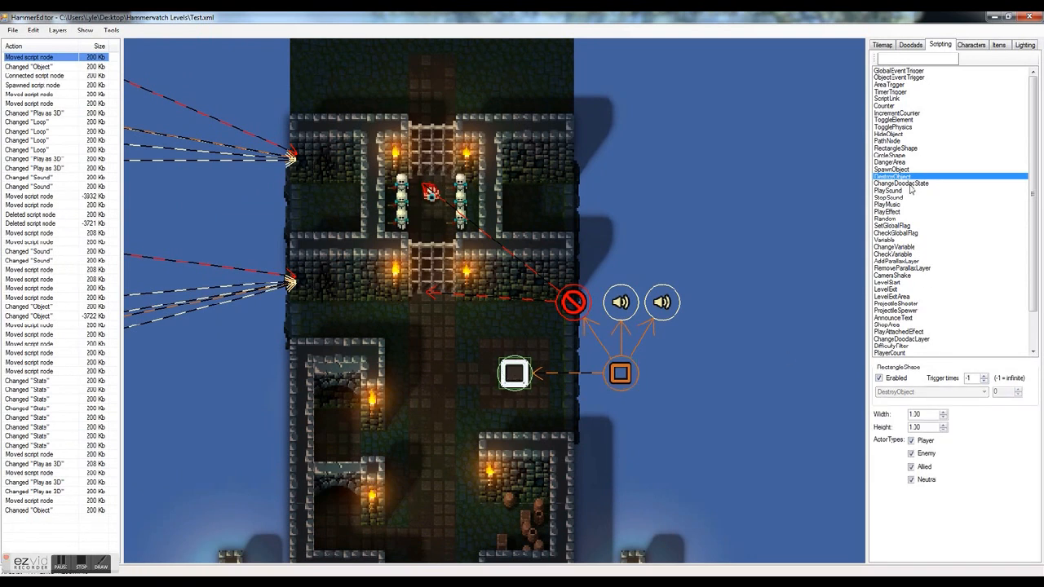
# Place a ChangeDoodadState node below the trigger and enter the state name 'activ'.
pyautogui.click(900, 183)
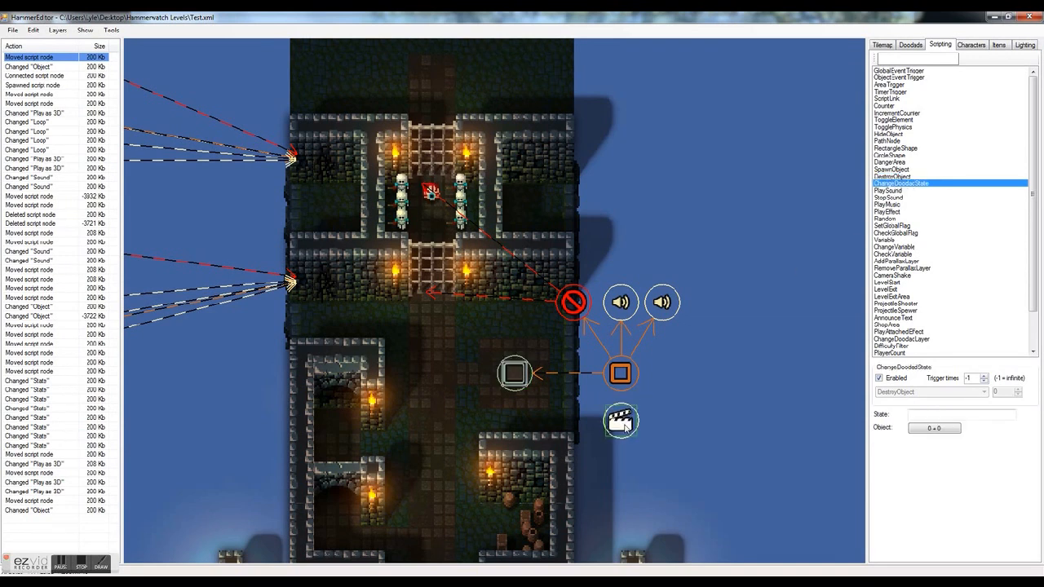
pyautogui.click(619, 372)
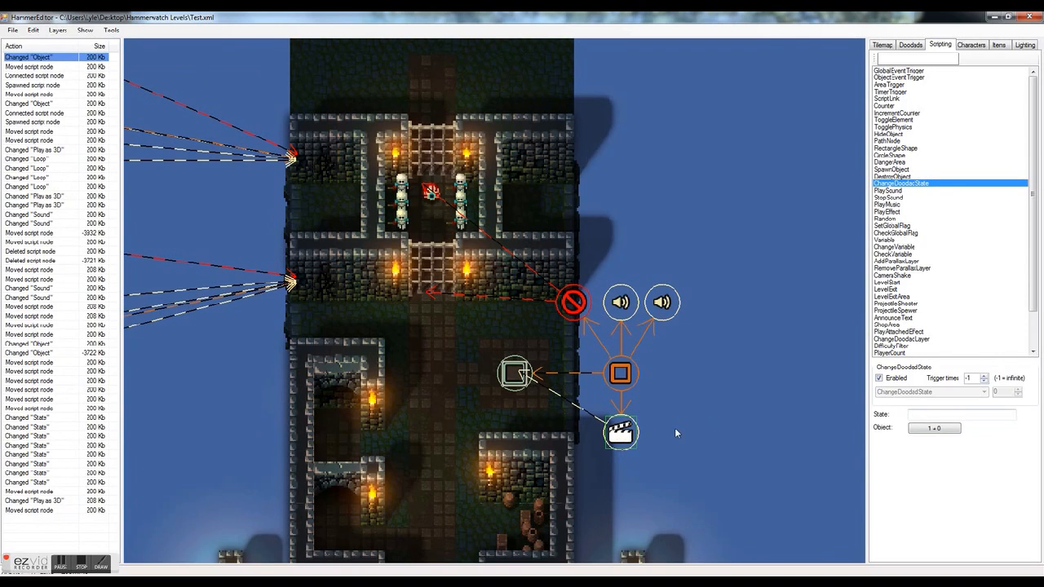
pyautogui.click(960, 414)
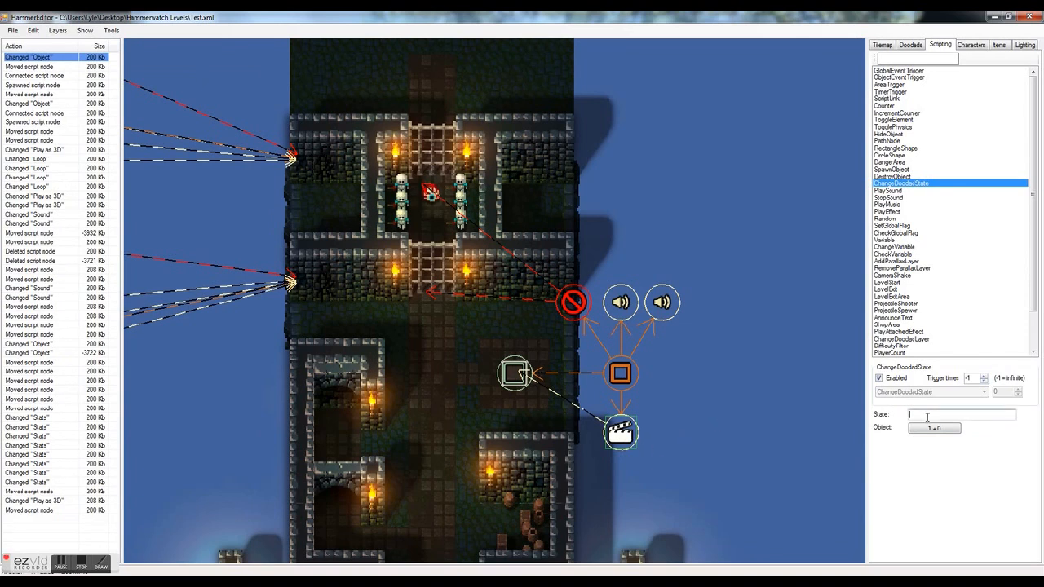
pyautogui.write('activ')
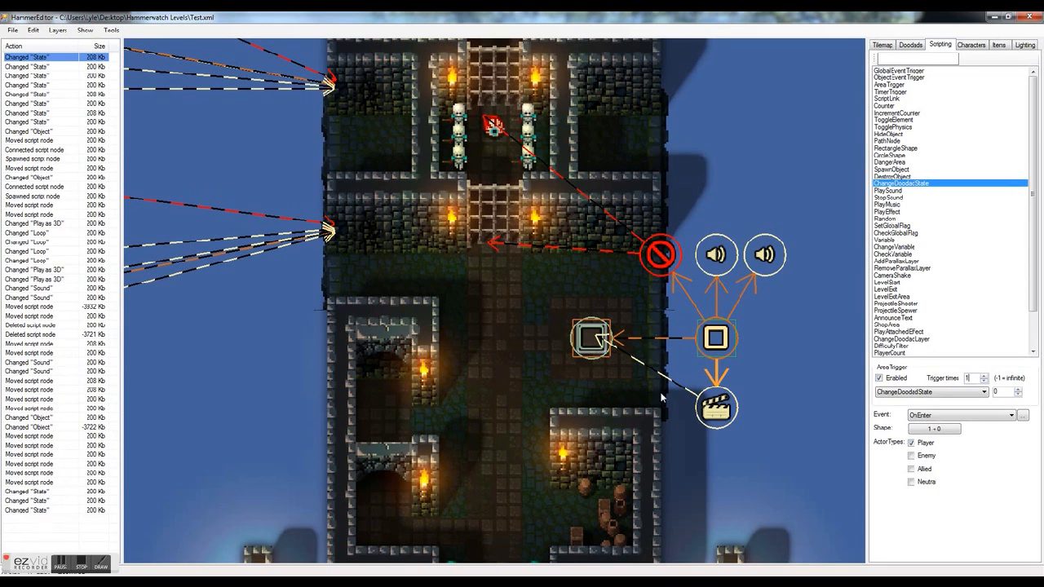
pyautogui.moveTo(626, 362)
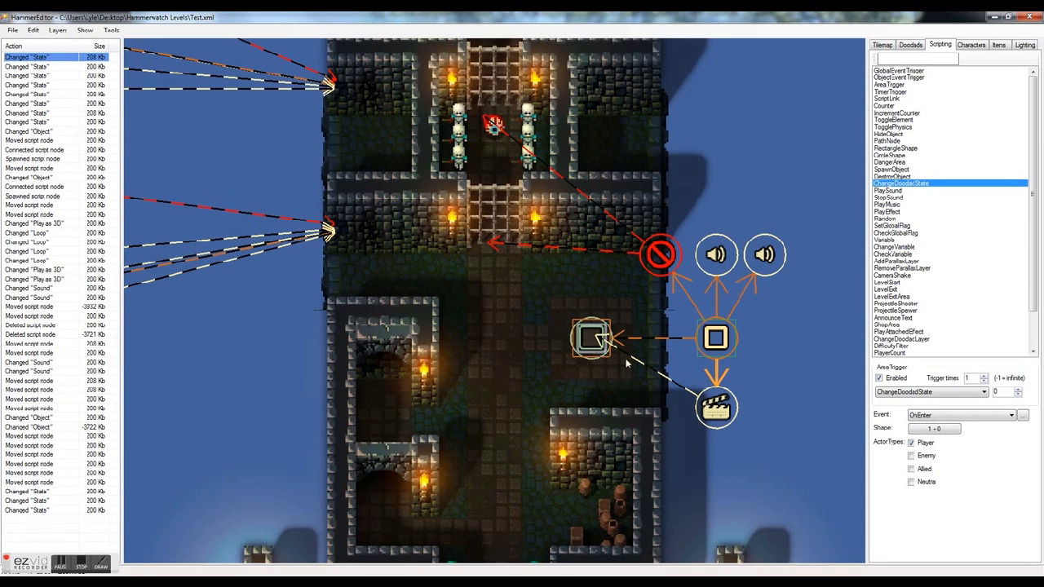
pyautogui.moveTo(952, 411)
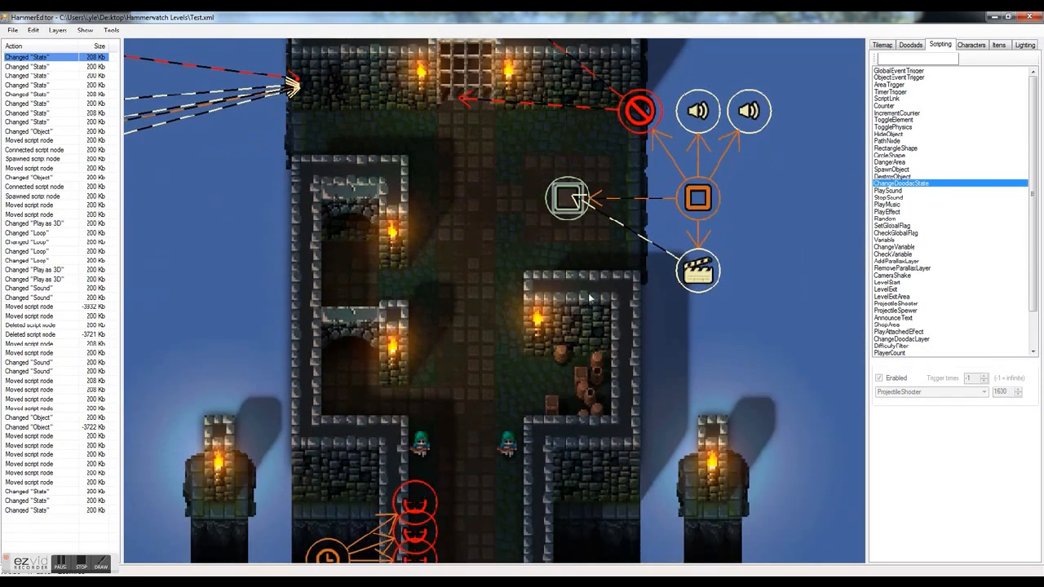
# Reload the level, pan to the entrance room and choose an event-trigger node type in Scripting.
pyautogui.click(881, 44)
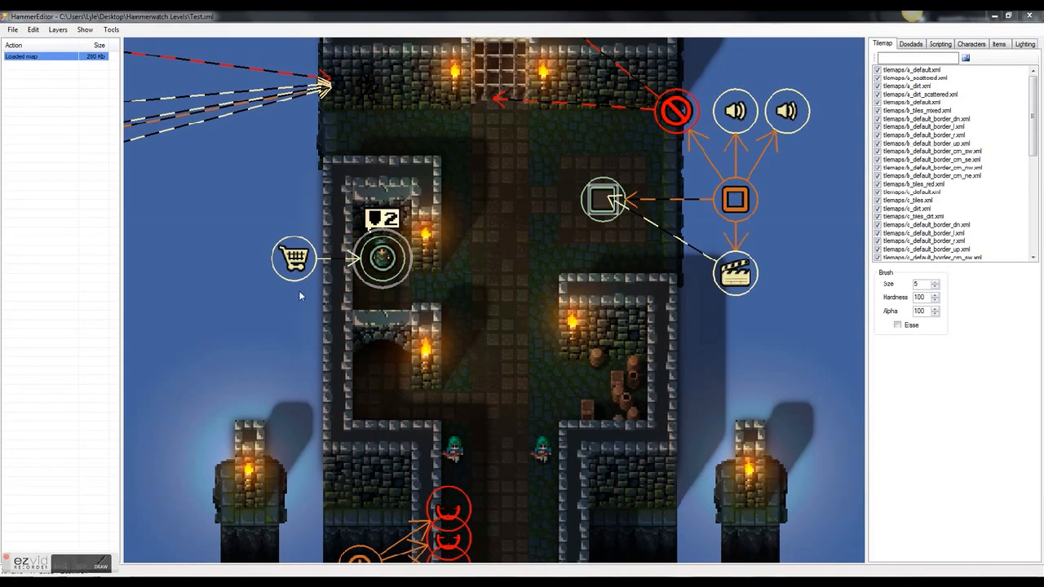
pyautogui.moveTo(628, 326)
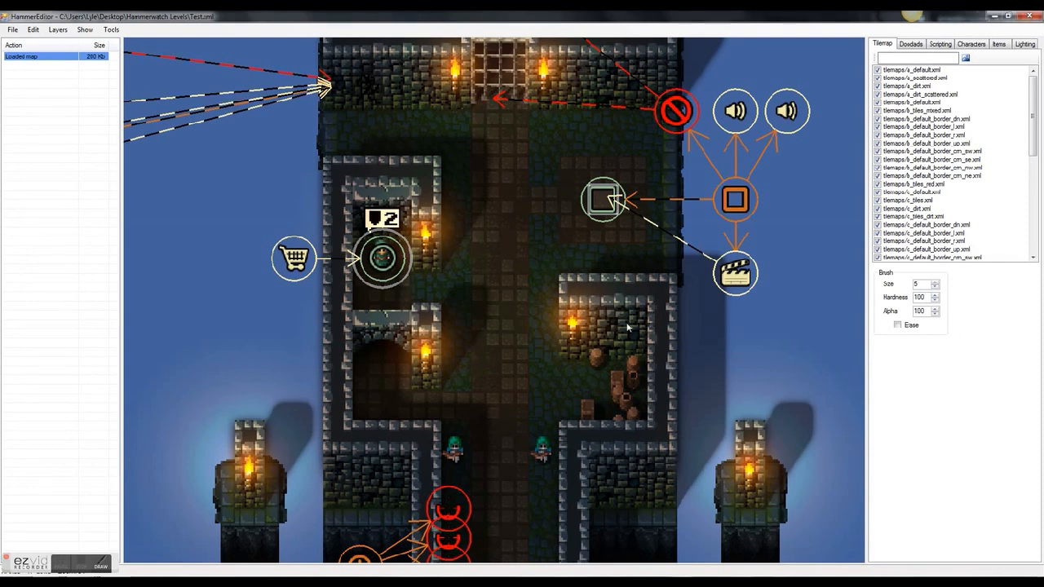
pyautogui.scroll(-3)
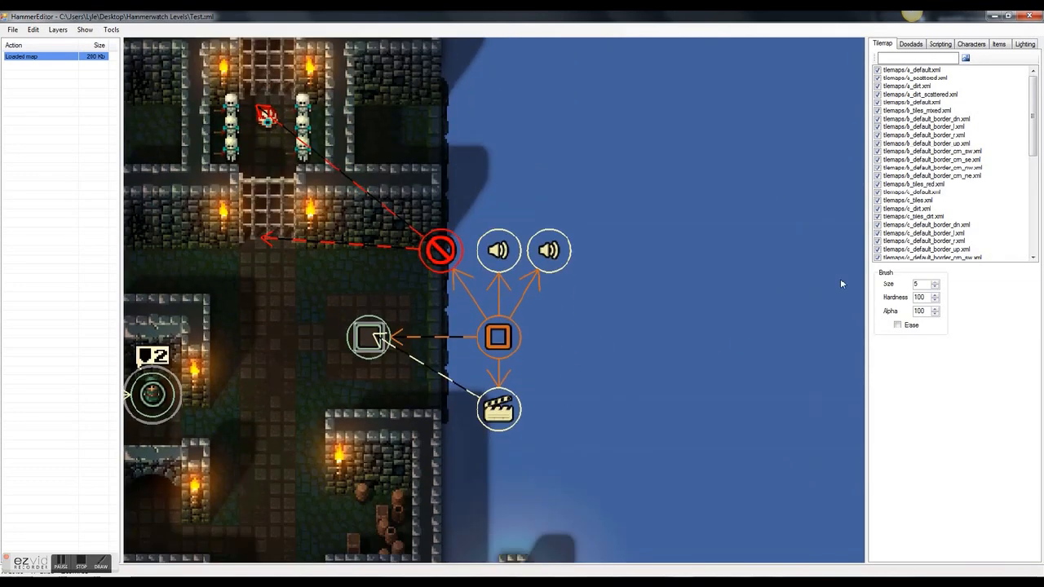
pyautogui.click(939, 42)
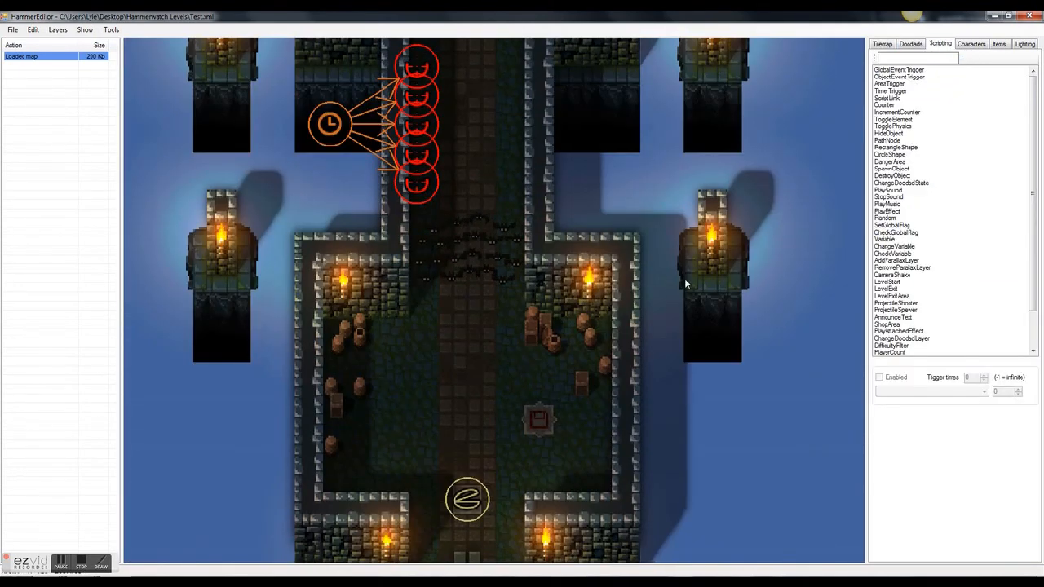
pyautogui.moveTo(636, 437)
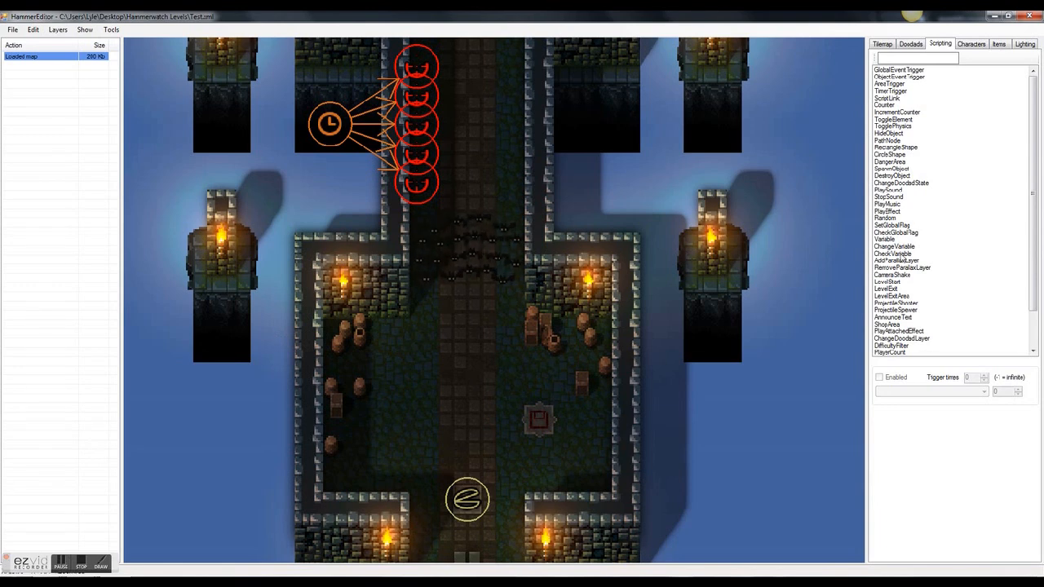
pyautogui.click(887, 325)
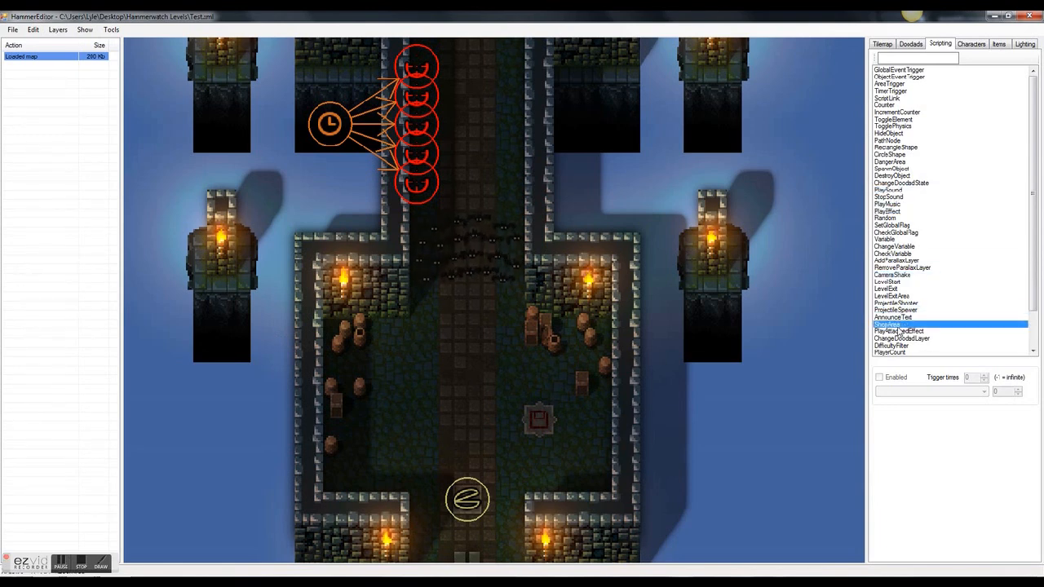
pyautogui.click(891, 83)
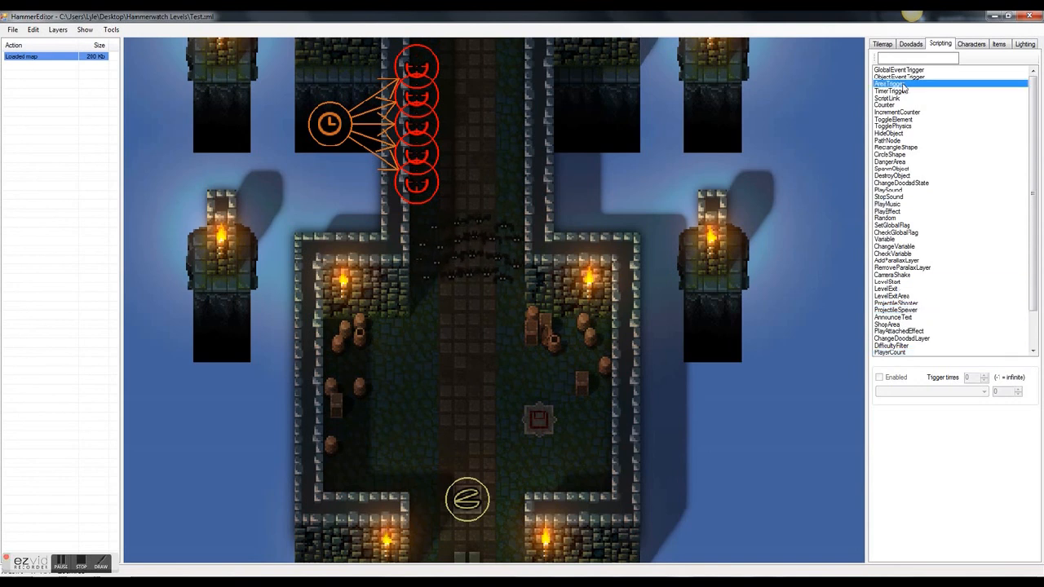